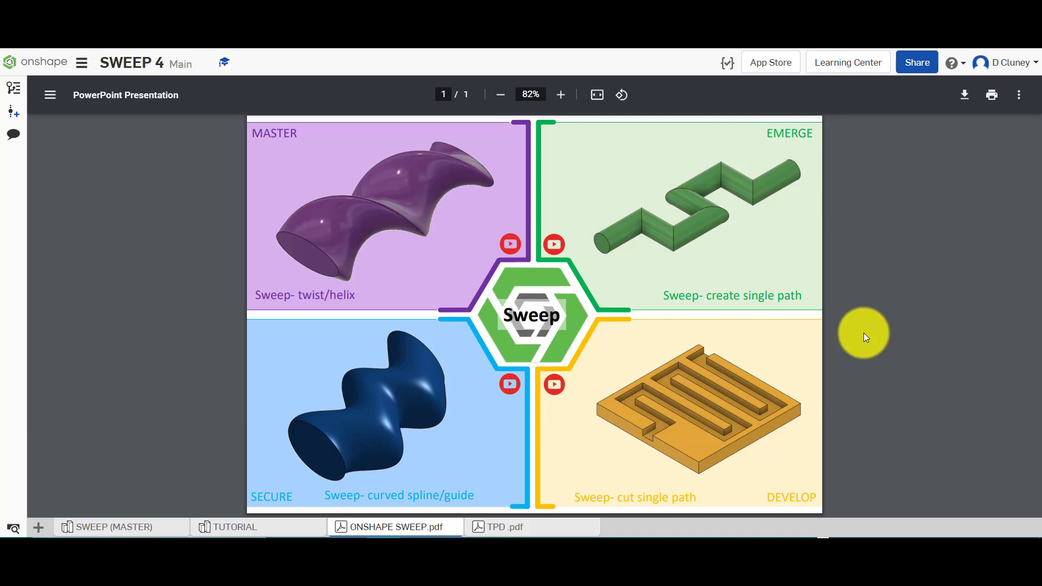
mouse_move(867, 336)
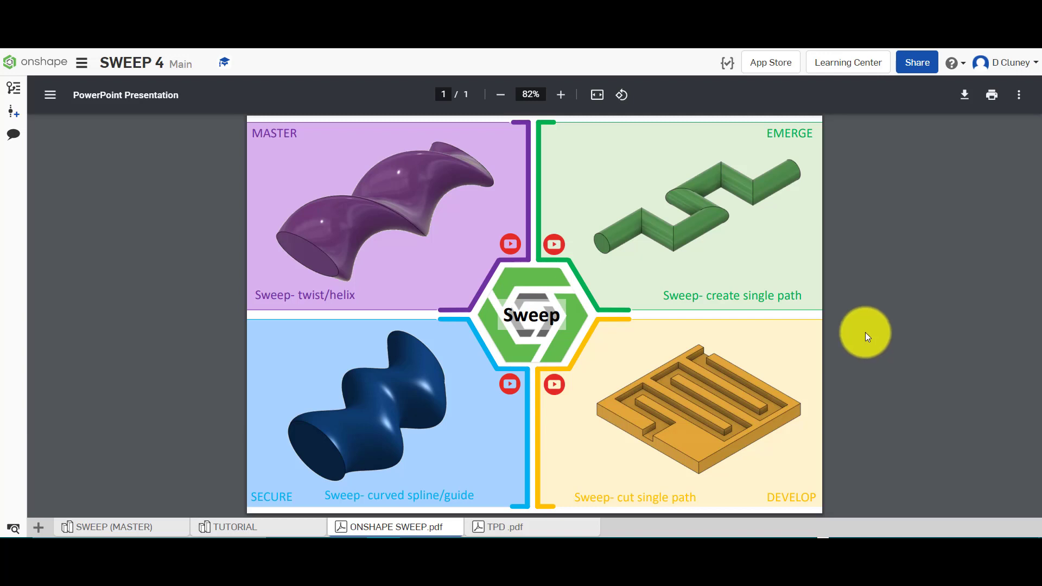
mouse_move(834, 333)
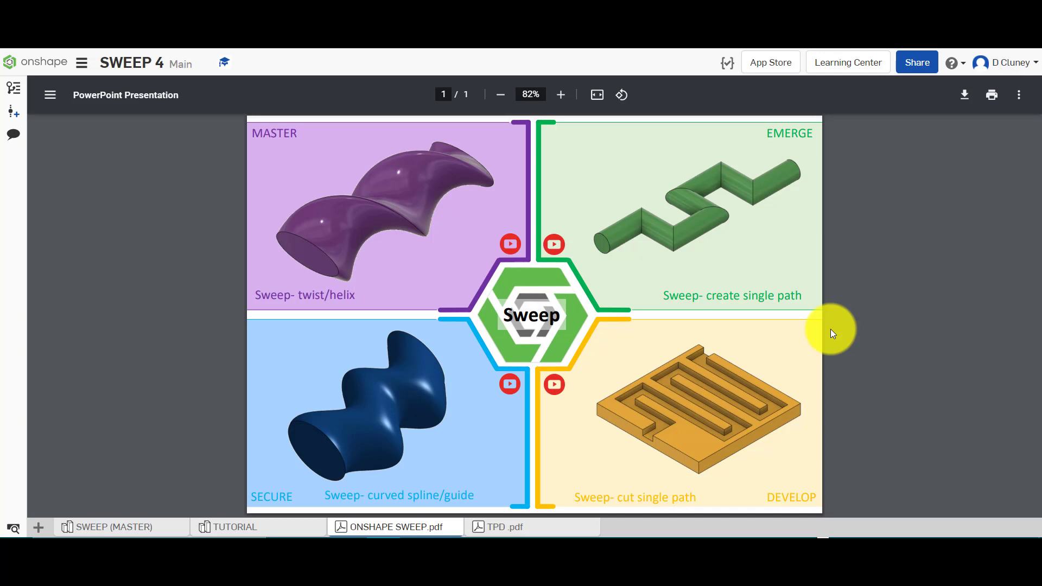
mouse_move(374, 407)
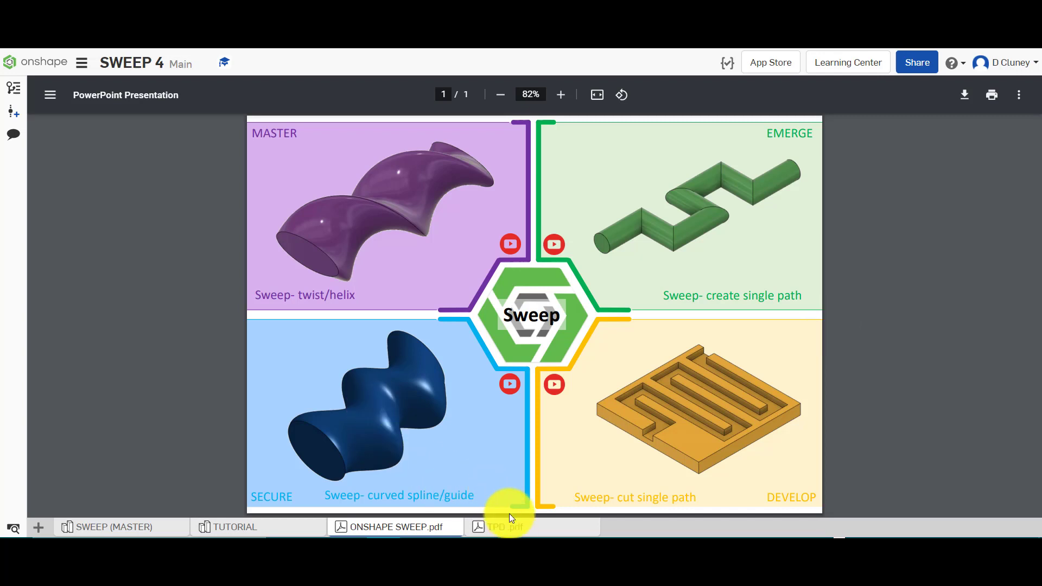
View the TPD pdf document, then return to the ONSHAPE SWEEP overview pdf
left_click(503, 527)
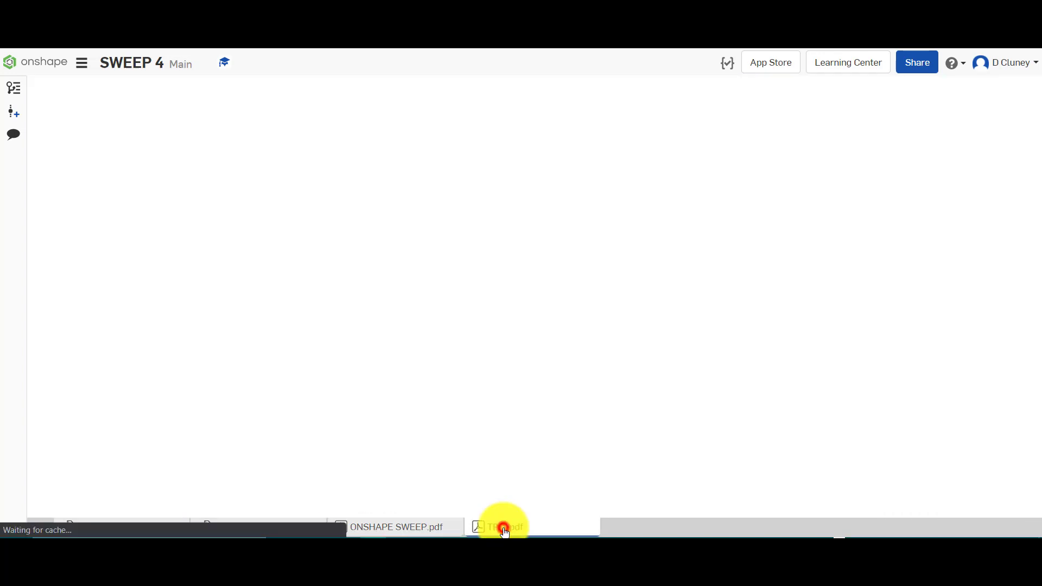
left_click(503, 528)
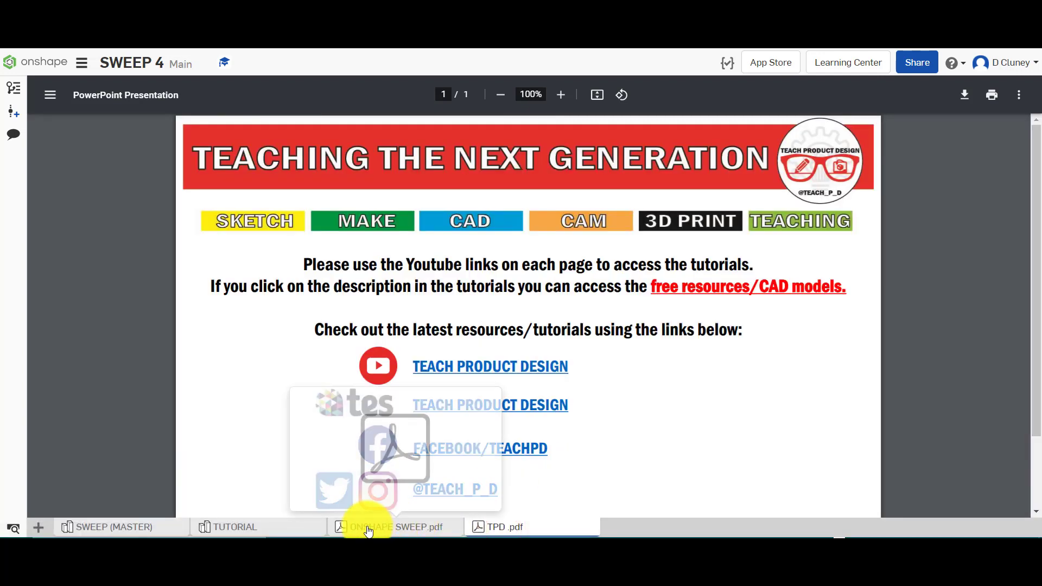
left_click(399, 527)
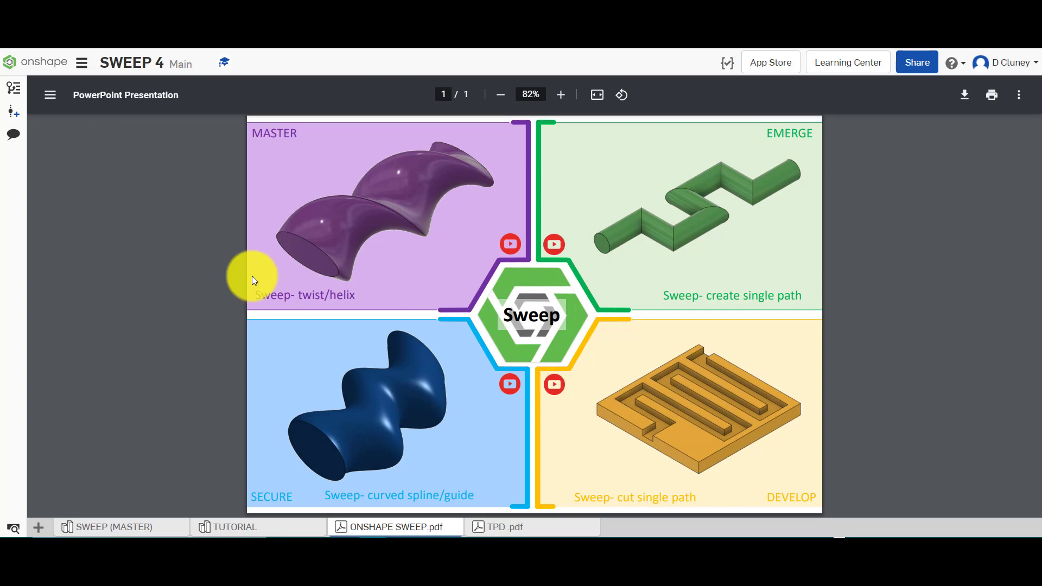
mouse_move(225, 274)
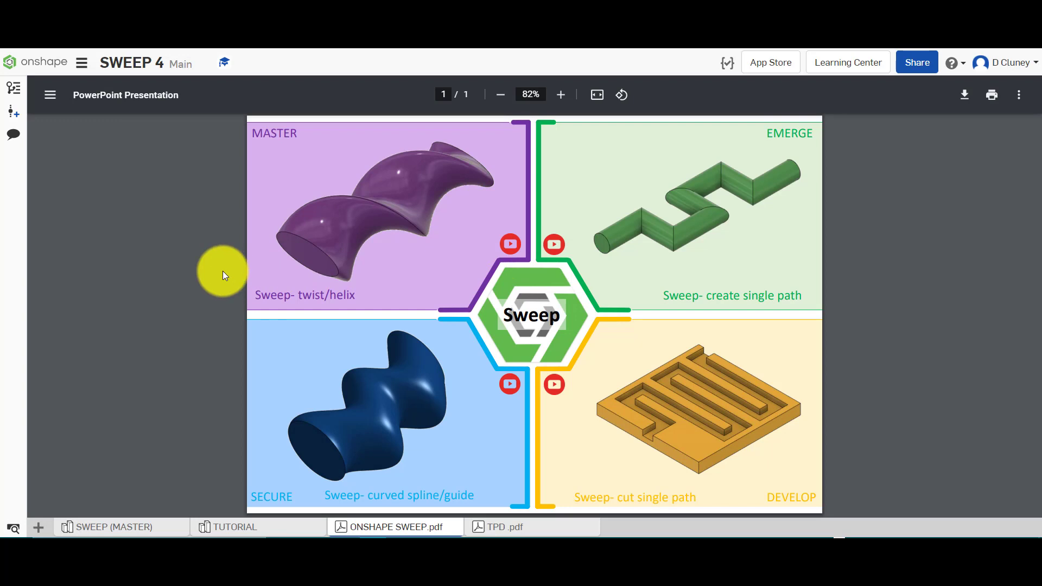
mouse_move(282, 519)
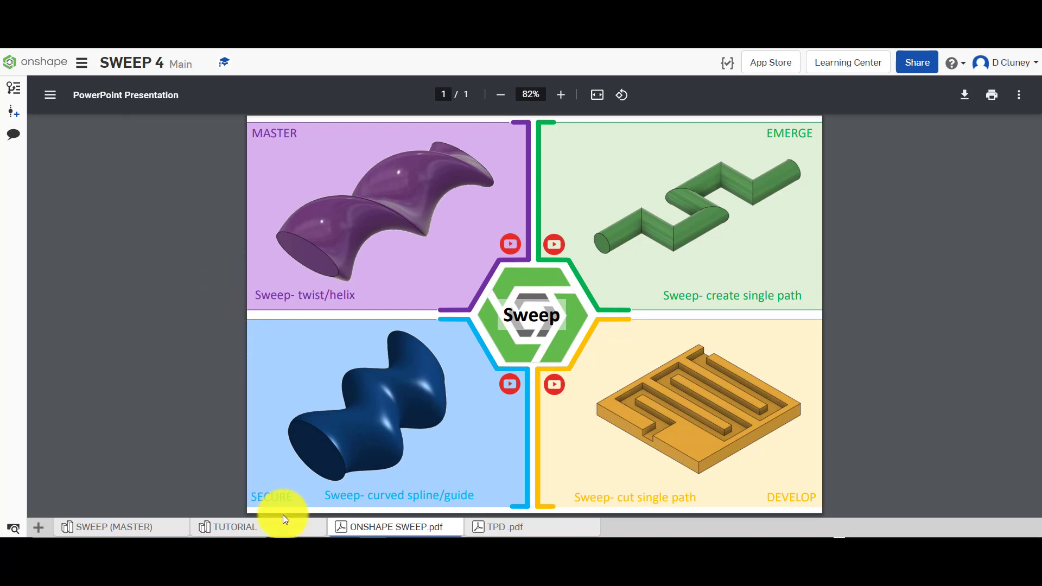
Show the TUTORIAL studio, then the SWEEP (MASTER) studio, orbiting the twisted solid
left_click(234, 528)
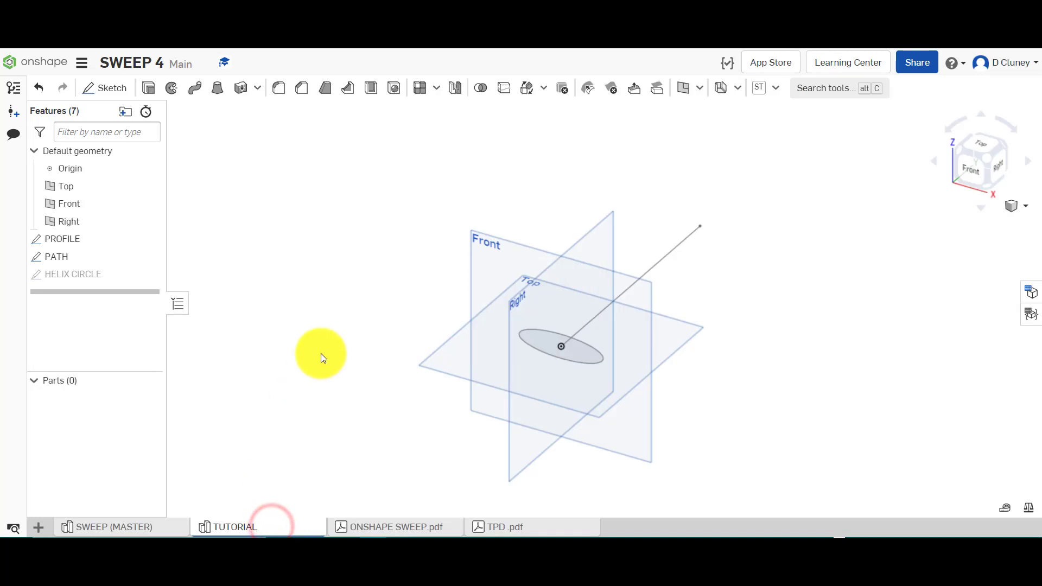
mouse_move(269, 378)
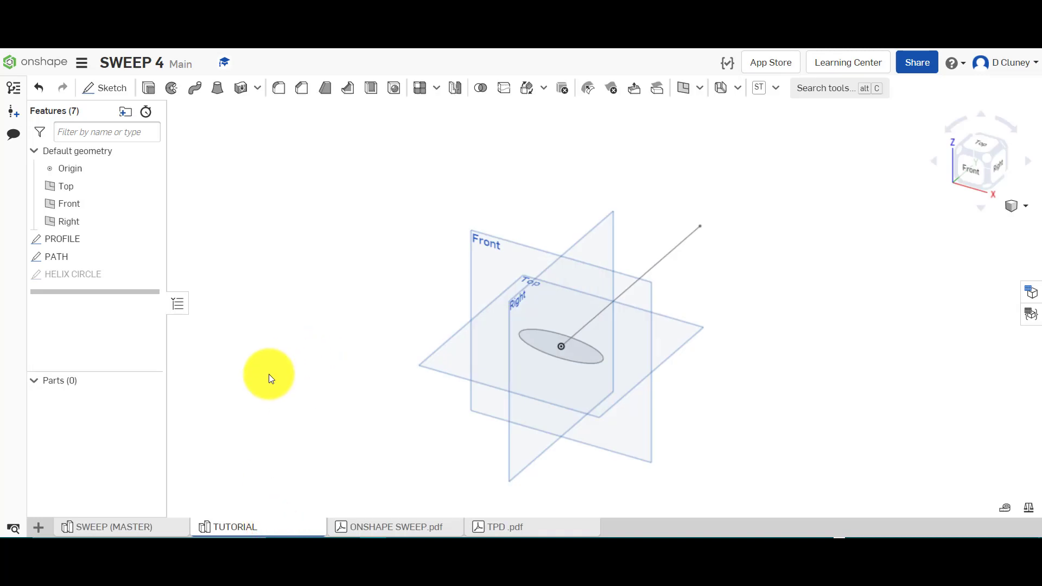
left_click(113, 527)
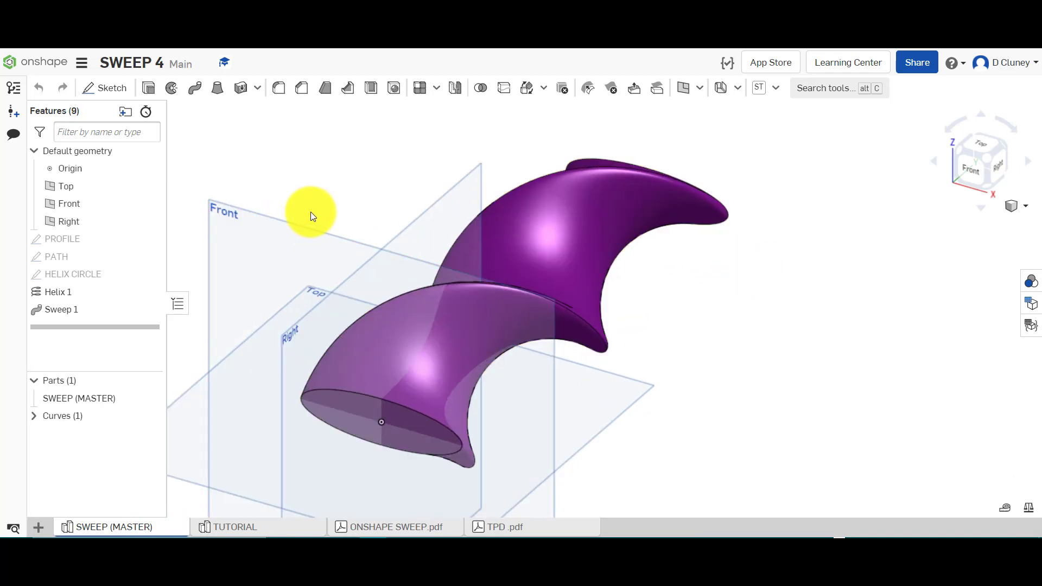
left_click_drag(309, 212, 399, 397)
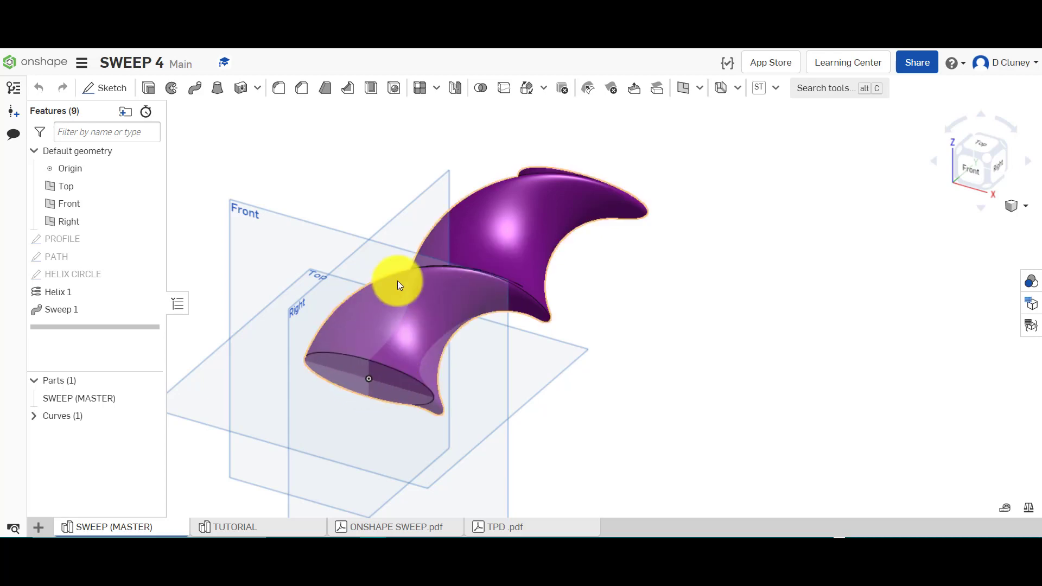
mouse_move(687, 277)
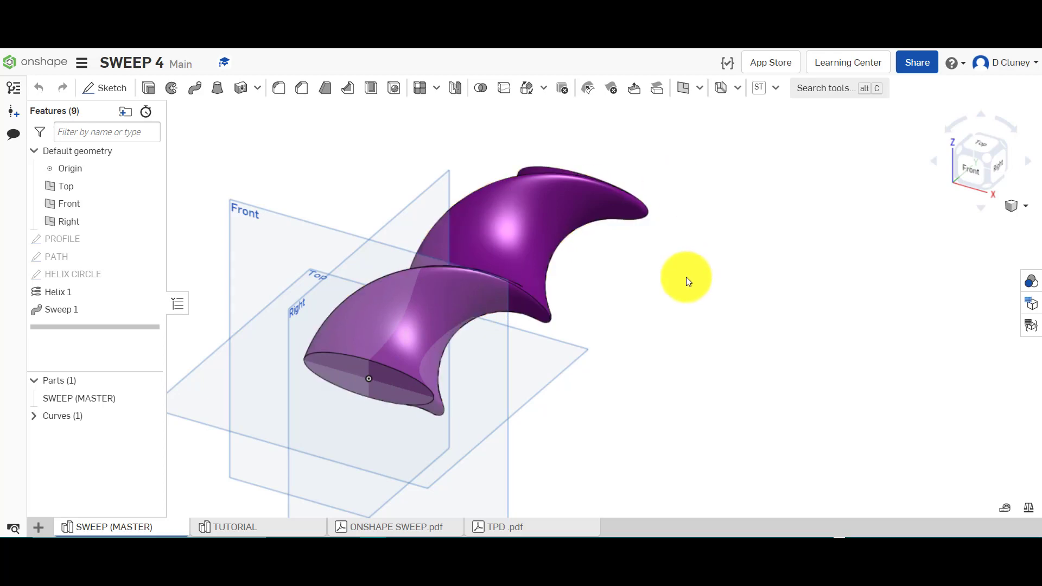
left_click_drag(685, 276, 585, 266)
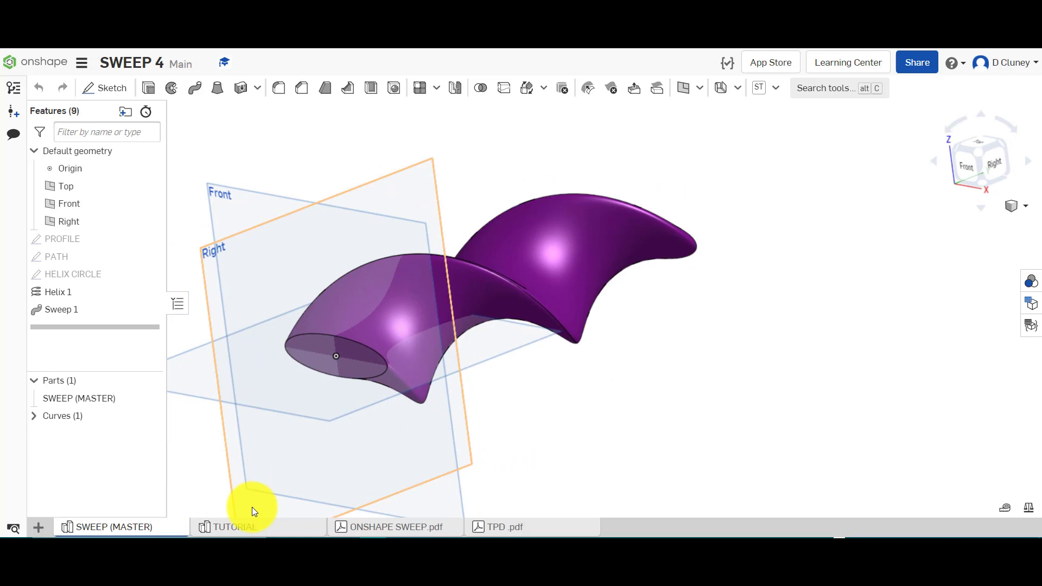
Review the elliptical PROFILE sketch with its 70 dimension in the TUTORIAL studio, then close it
left_click(234, 526)
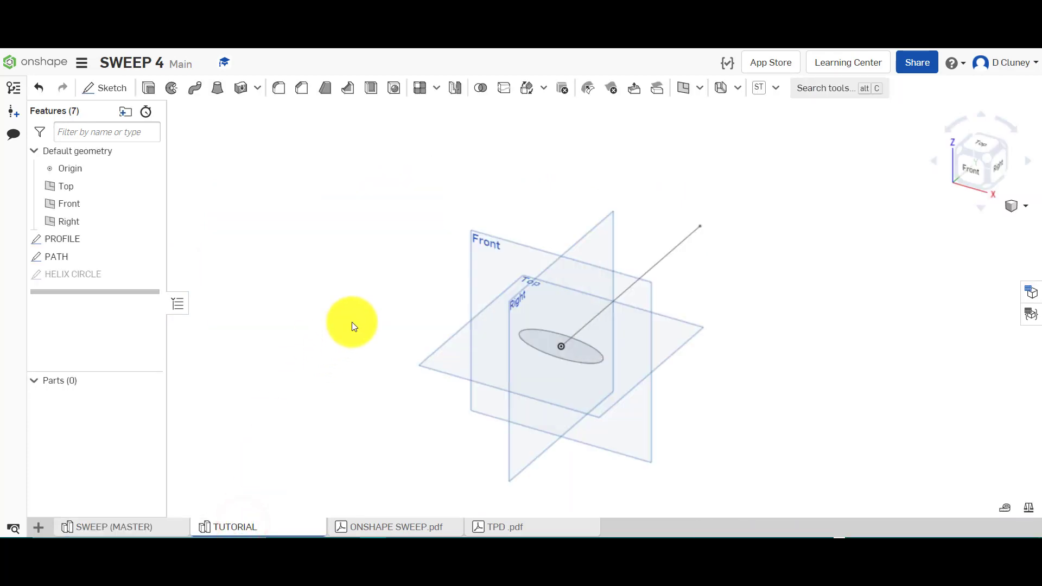
mouse_move(757, 295)
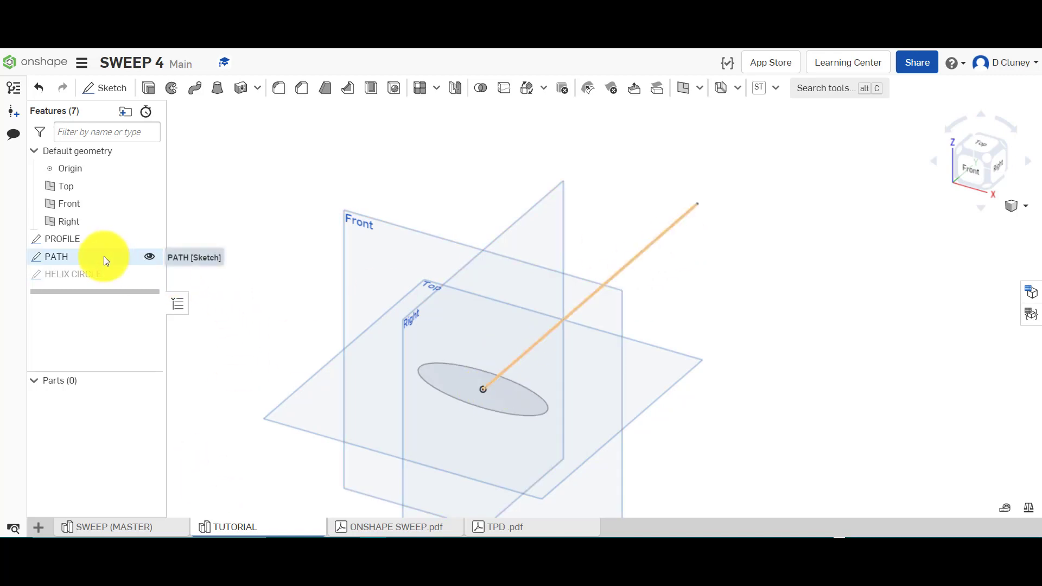
double_click(55, 258)
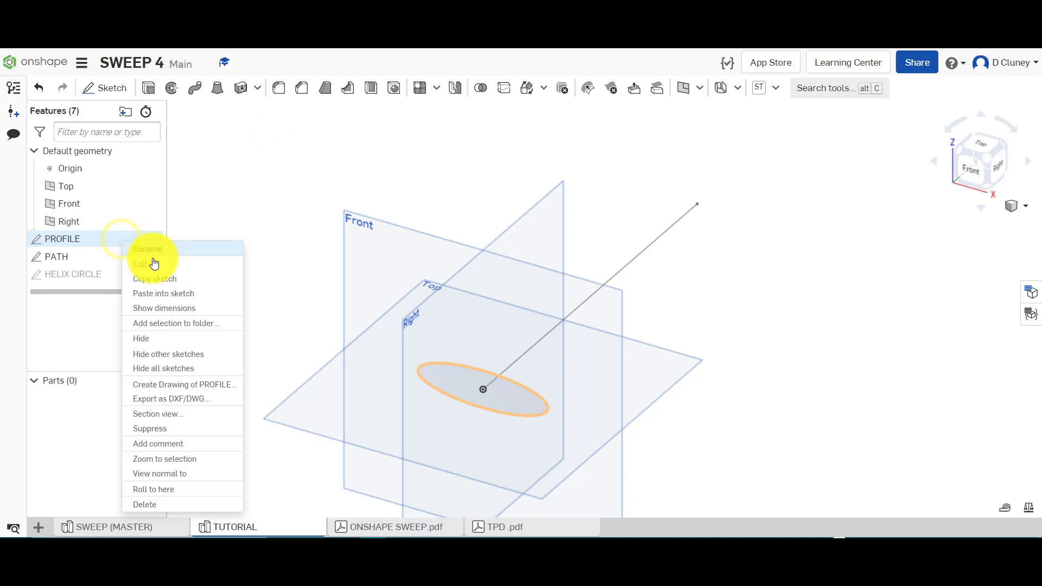
left_click(140, 264)
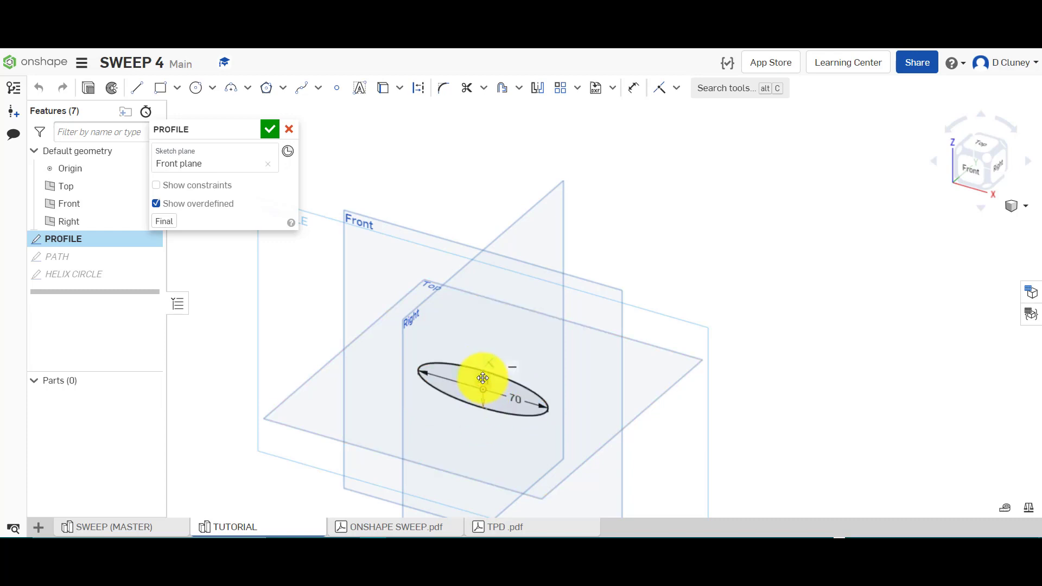
left_click(269, 129)
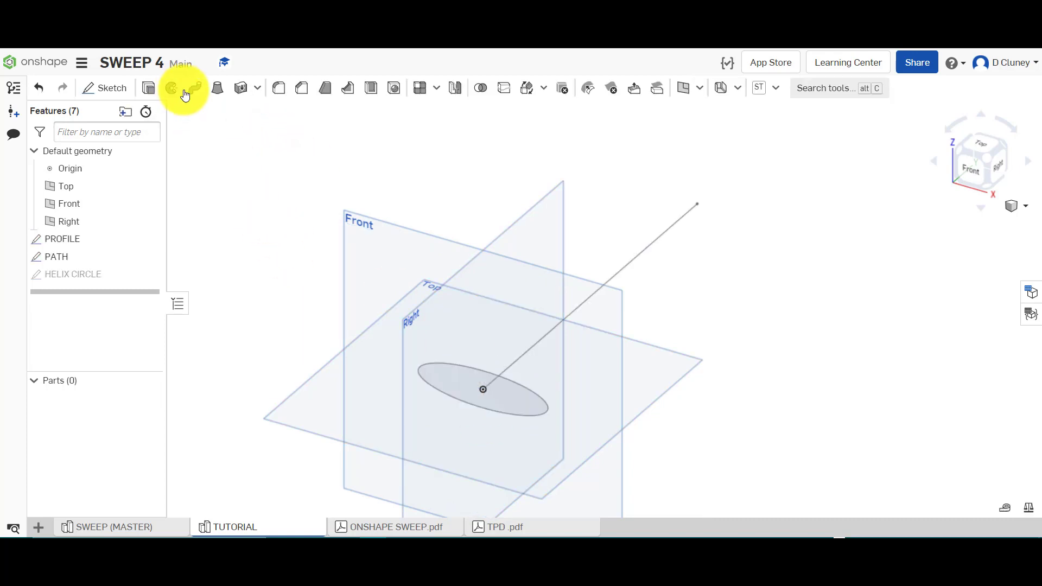
left_click(196, 88)
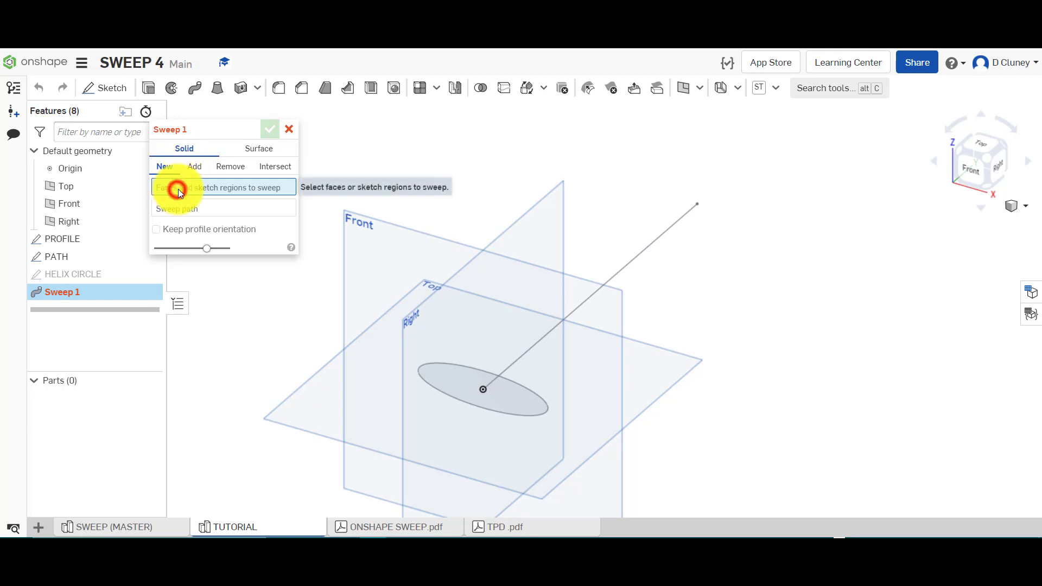
left_click(62, 239)
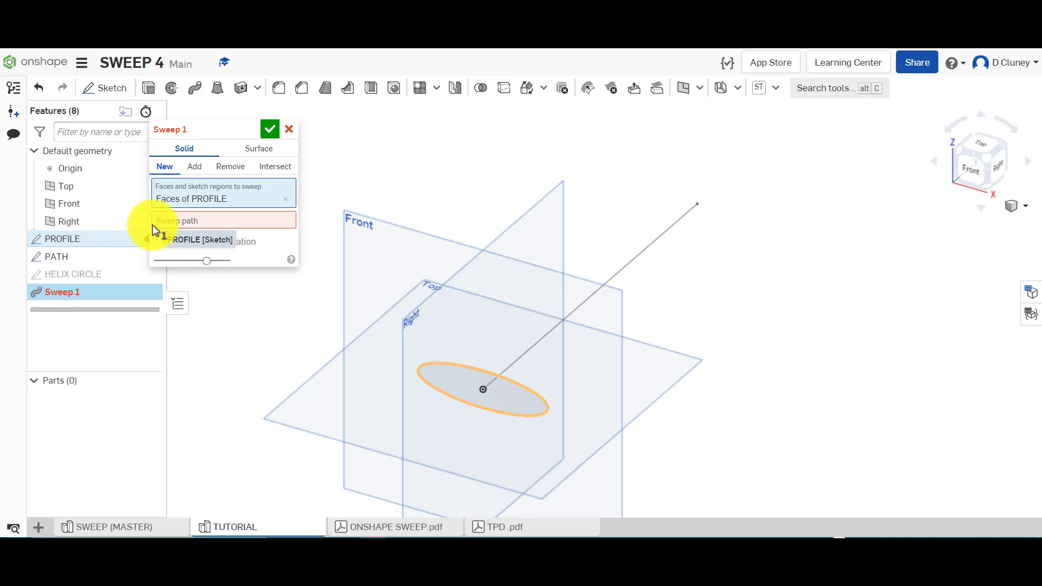
left_click(56, 256)
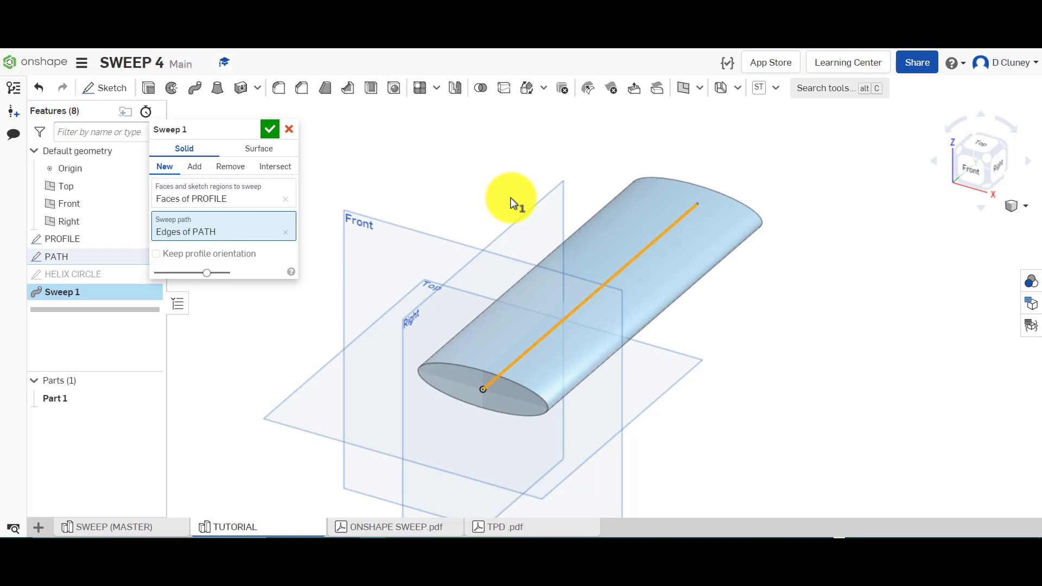
mouse_move(339, 250)
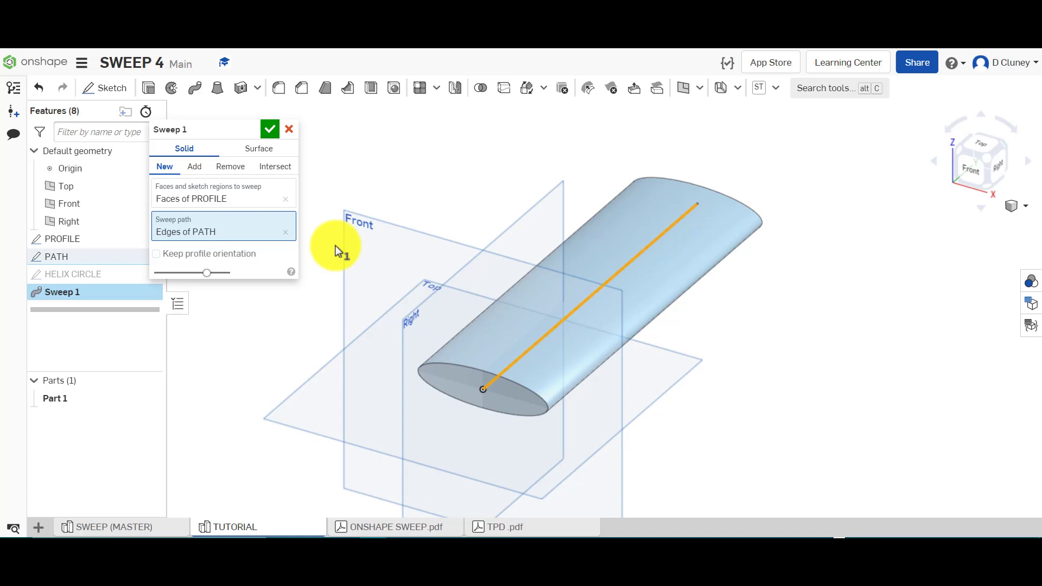
mouse_move(285, 256)
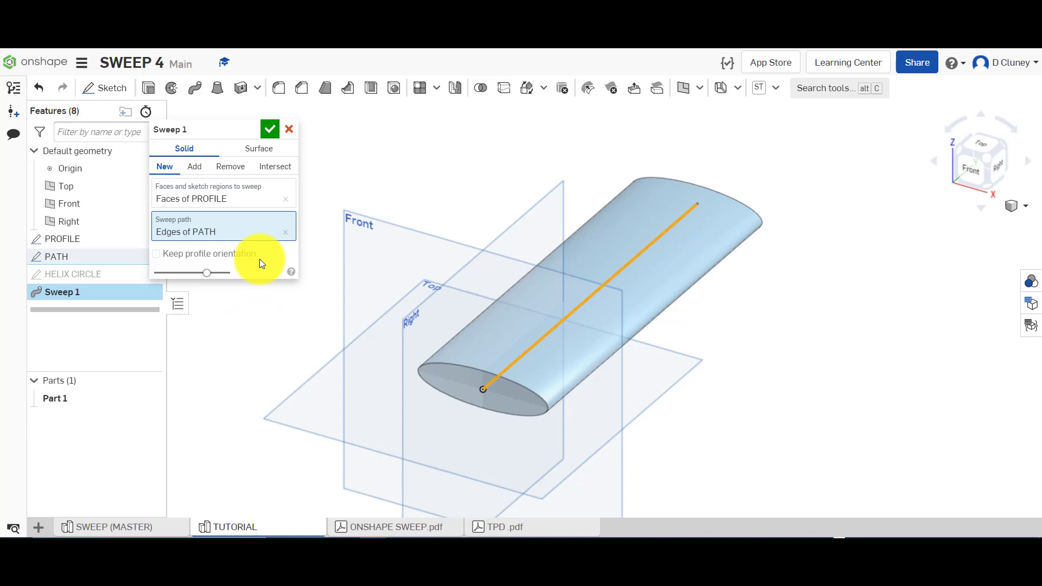
left_click(288, 130)
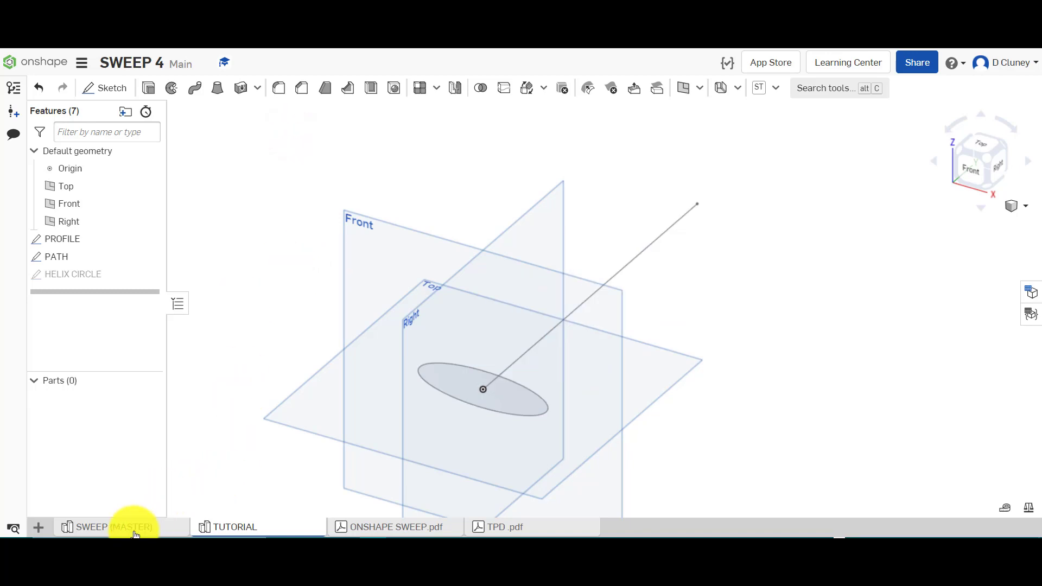
Inspect the MASTER Helix 1 curve, then review and close the TUTORIAL HELIX CIRCLE (Ø70) sketch
left_click(91, 528)
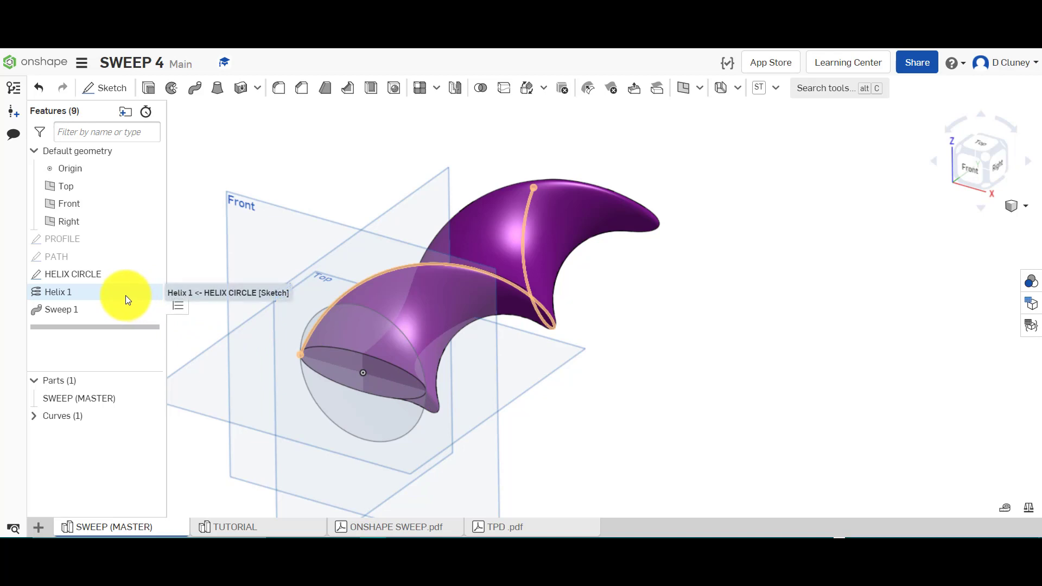
mouse_move(128, 323)
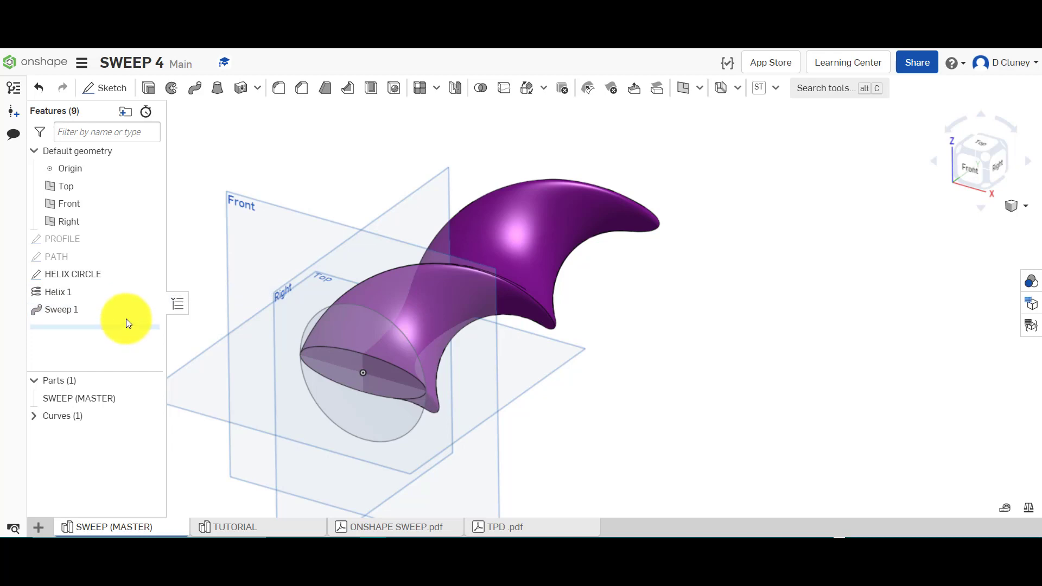
mouse_move(270, 530)
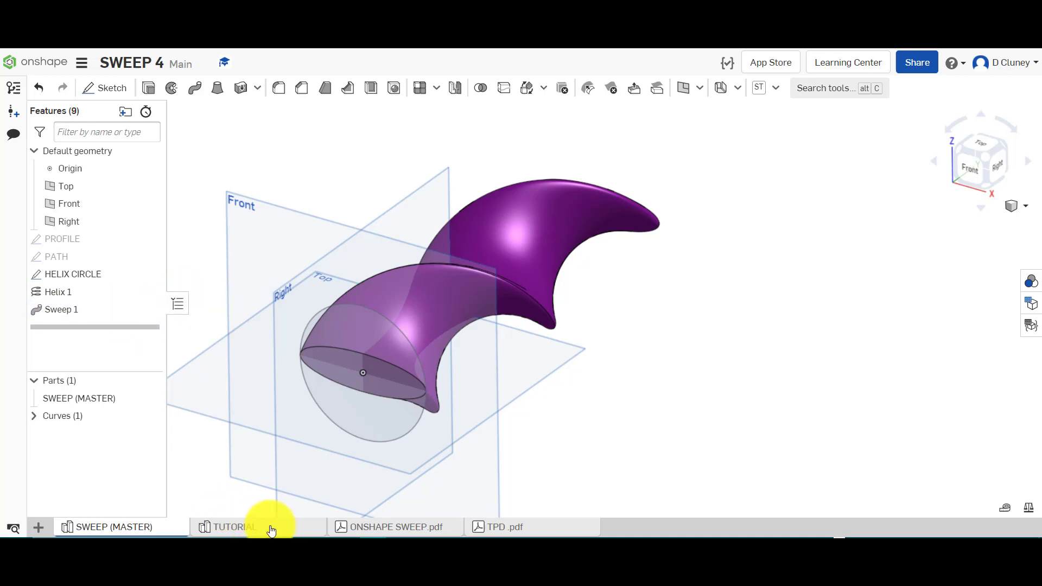
left_click(236, 527)
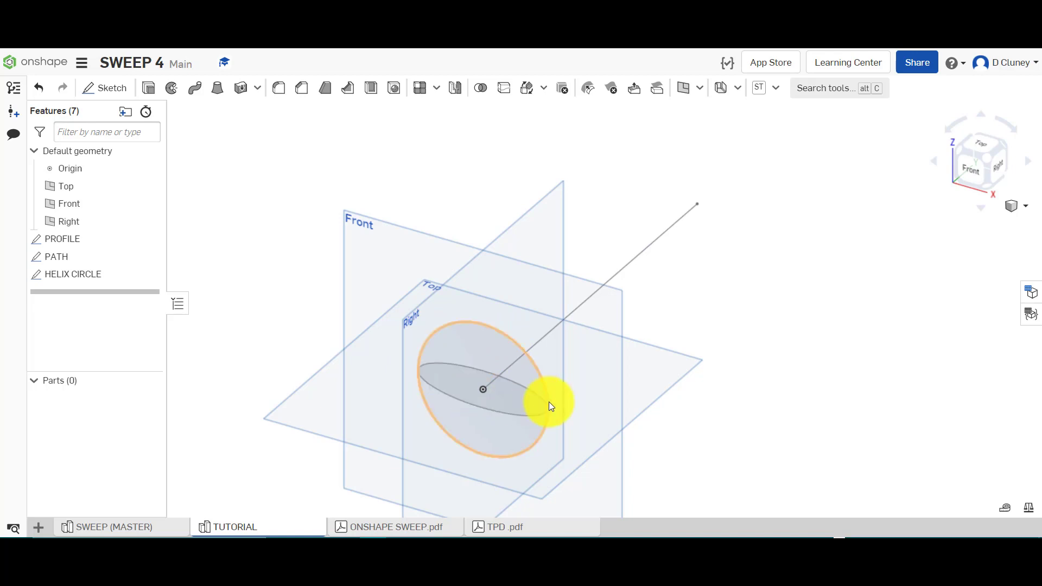
right_click(74, 274)
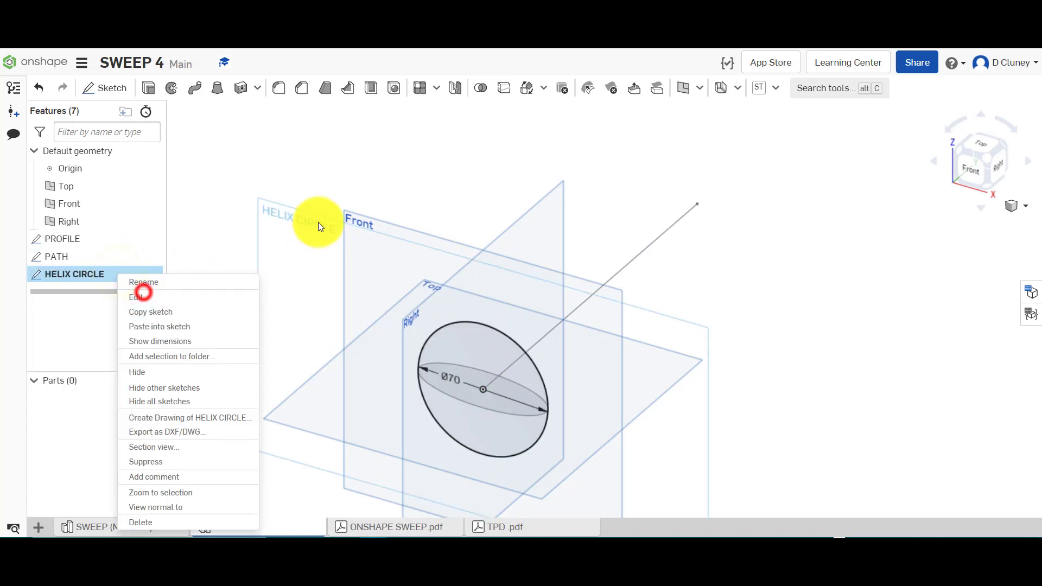
left_click(135, 297)
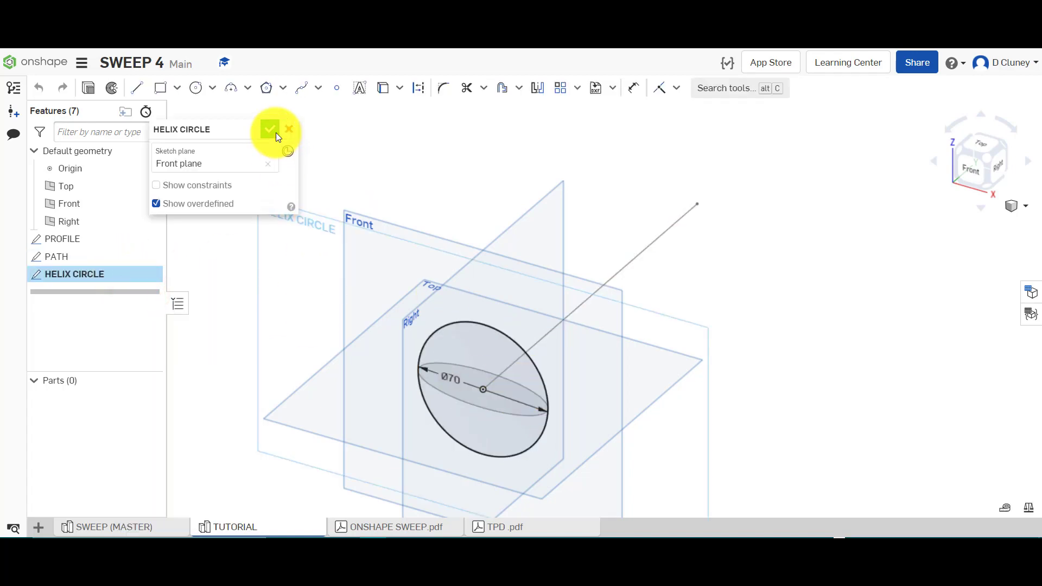
left_click(270, 129)
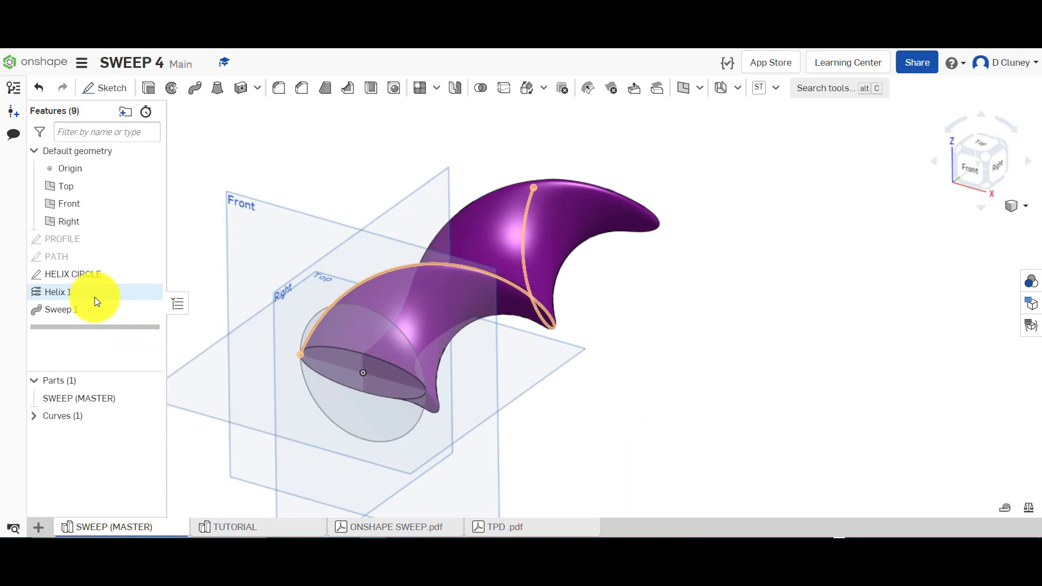
right_click(60, 310)
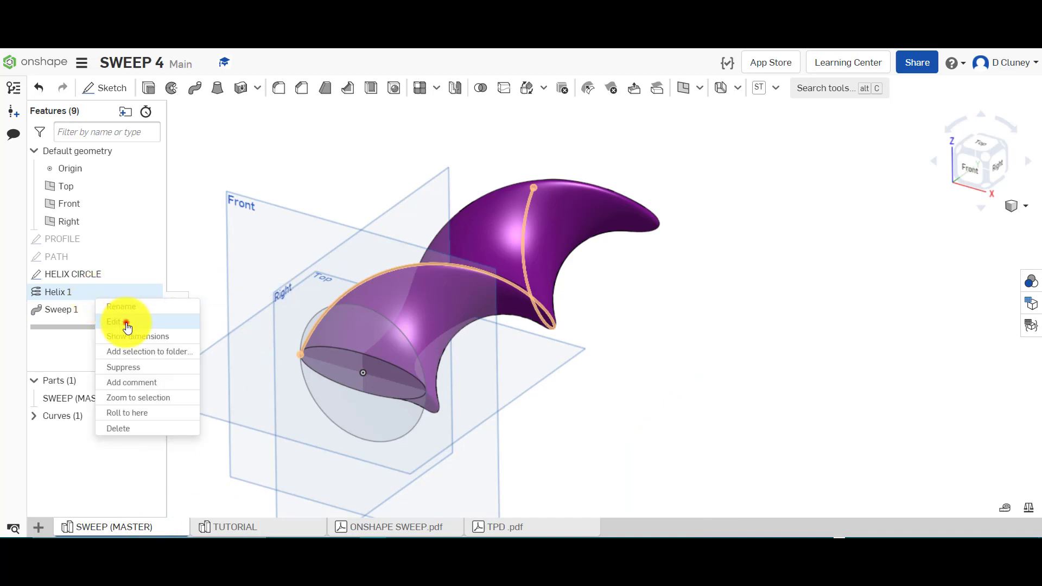
left_click(114, 321)
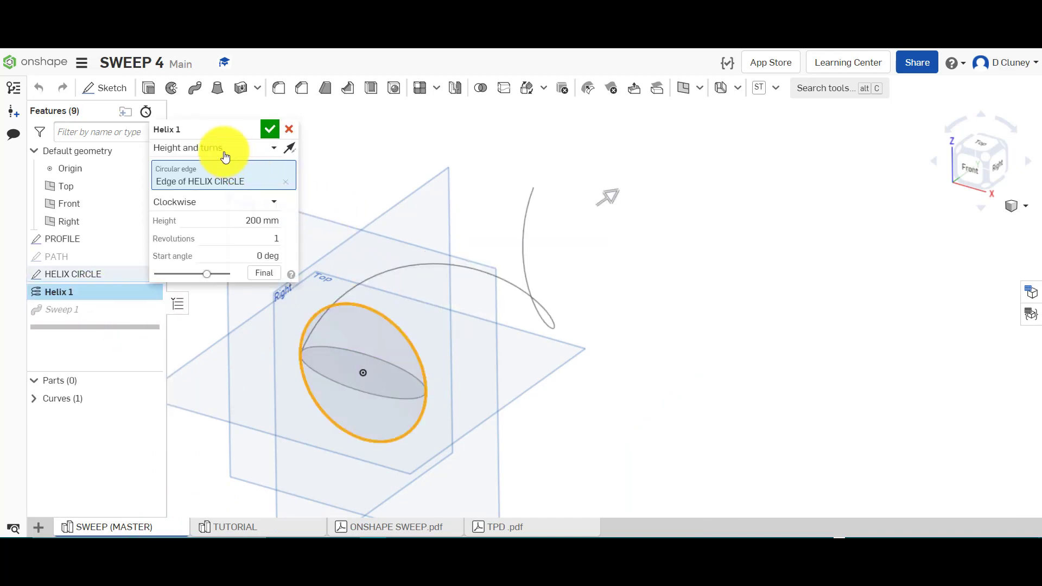
mouse_move(225, 155)
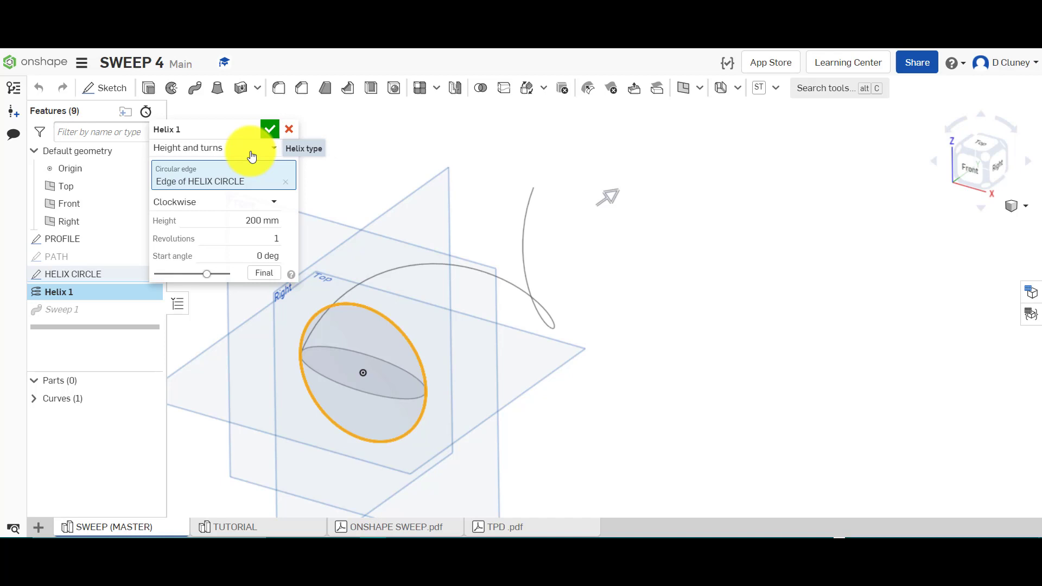
left_click(213, 147)
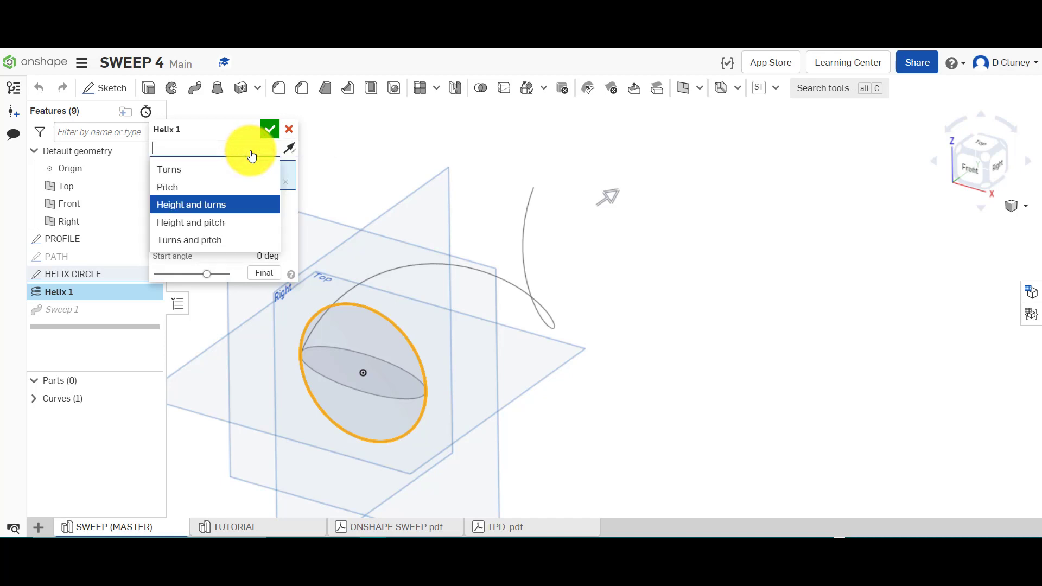
left_click(191, 204)
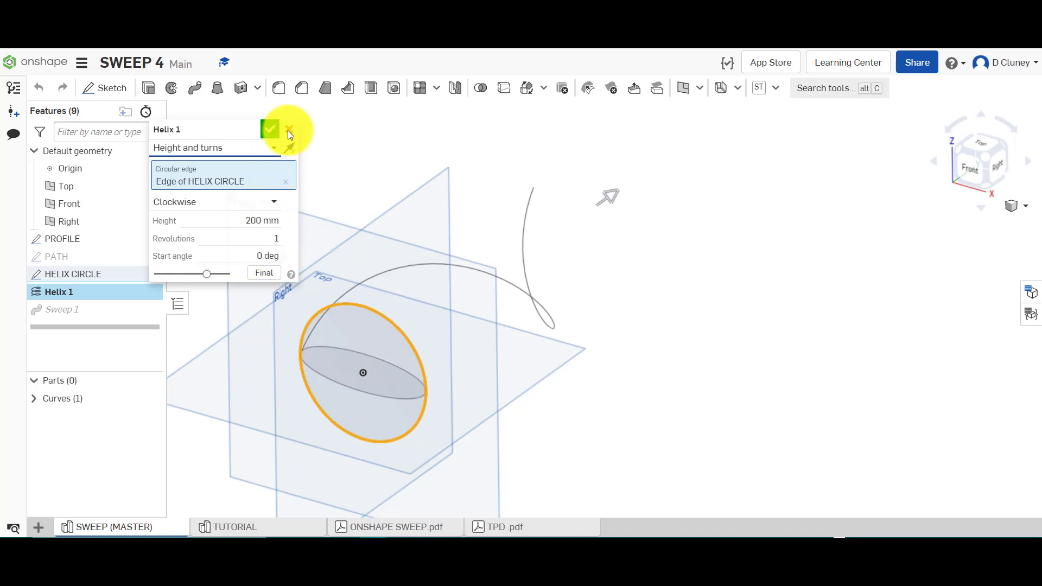
left_click(270, 130)
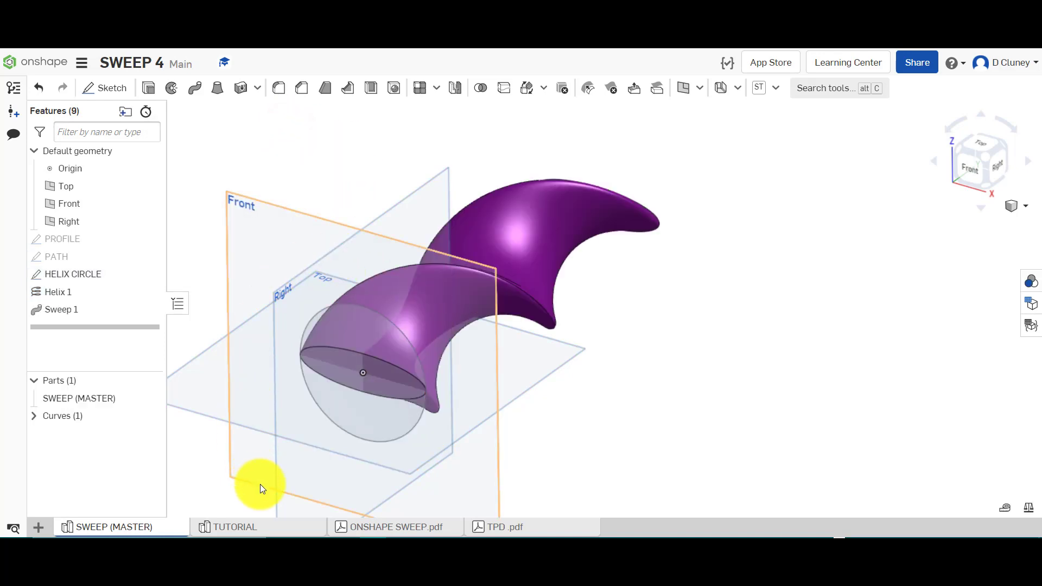
Start a new helix feature in the TUTORIAL studio using height and turns
left_click(236, 527)
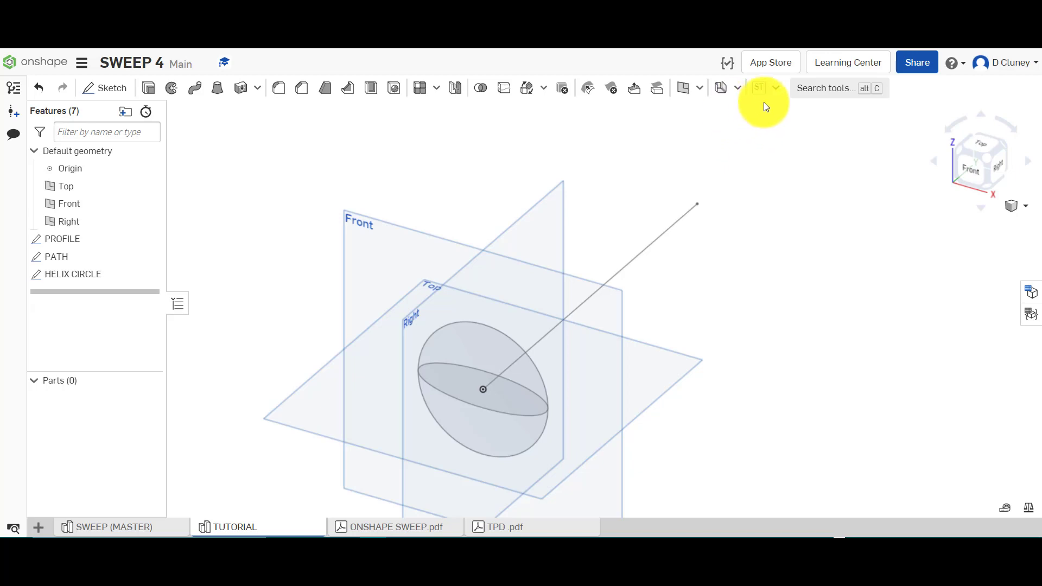
left_click(702, 88)
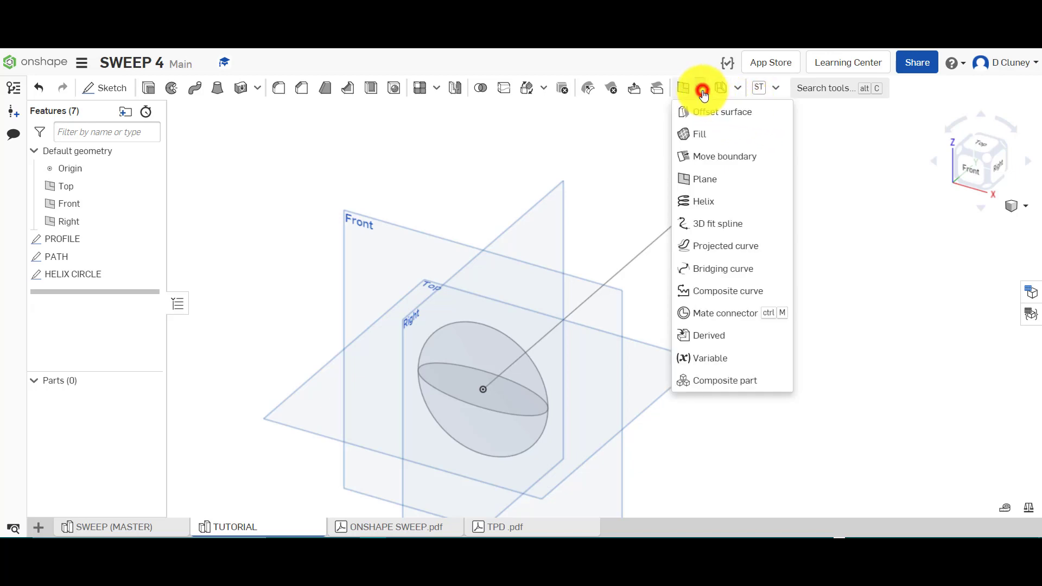
left_click(704, 202)
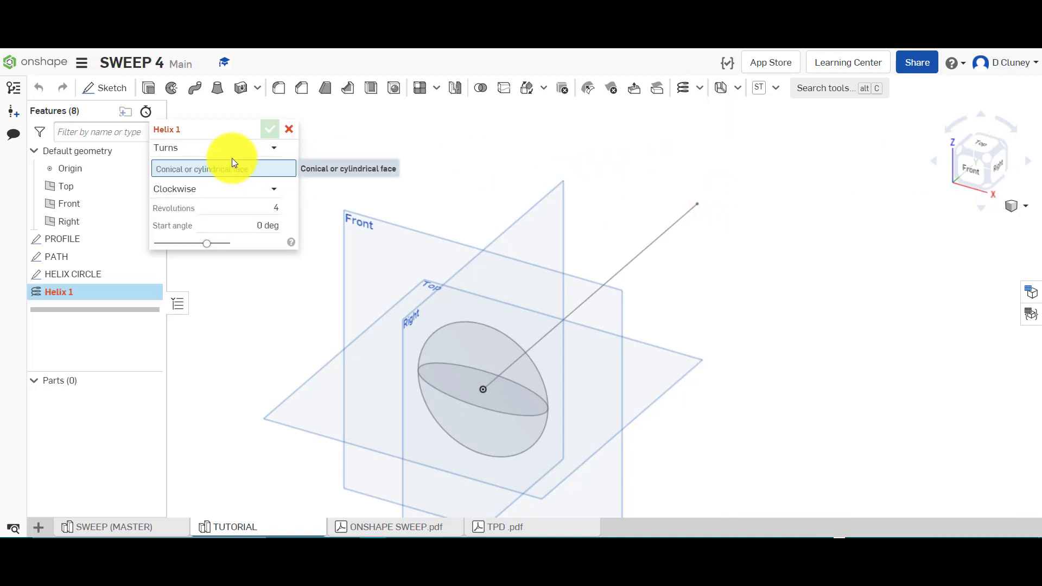
left_click(215, 147)
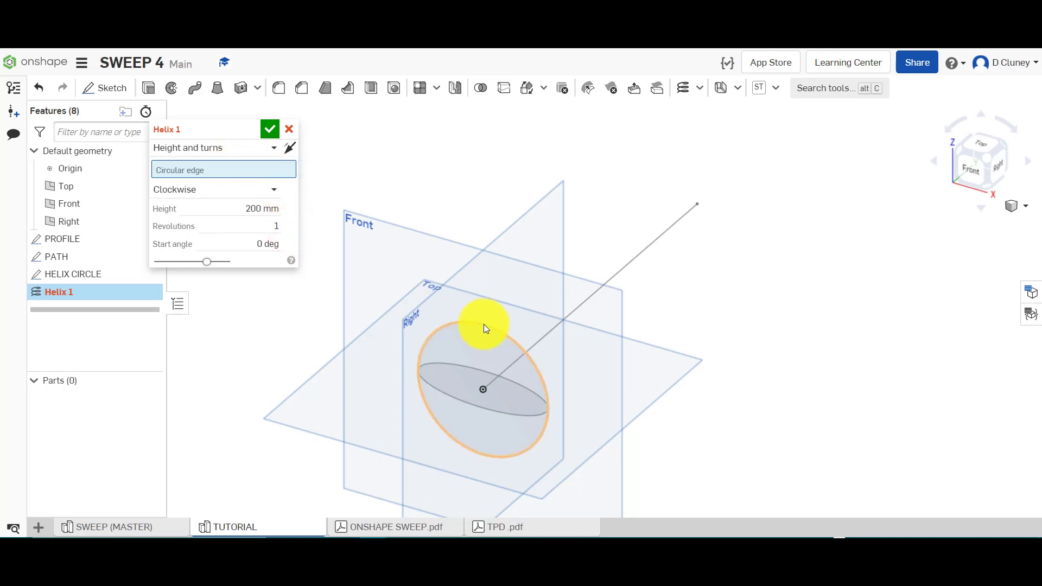
Build the reversed 200 mm one-turn helix on the HELIX CIRCLE edge and hide that sketch
left_click(484, 325)
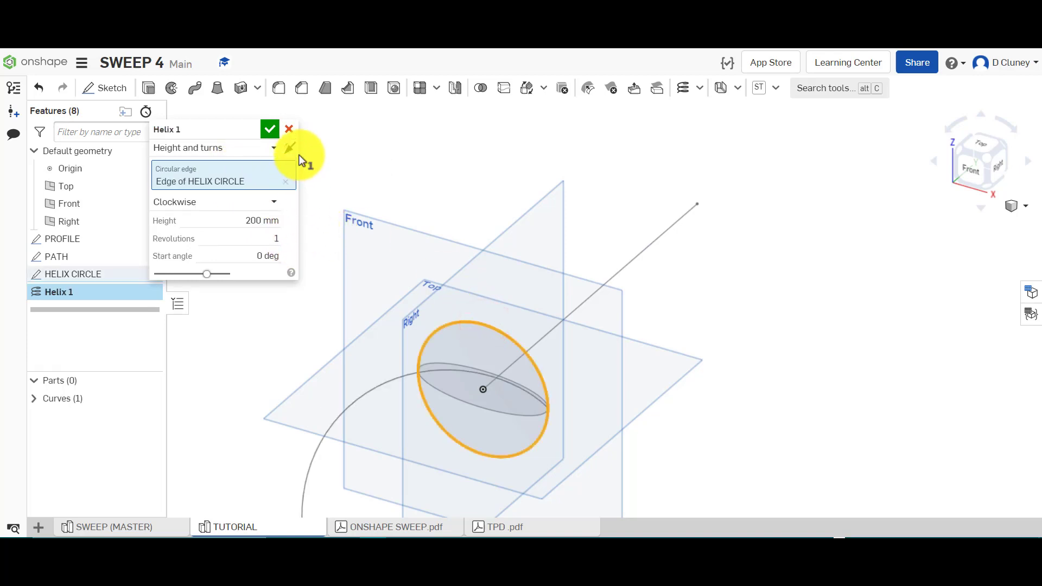
left_click(290, 148)
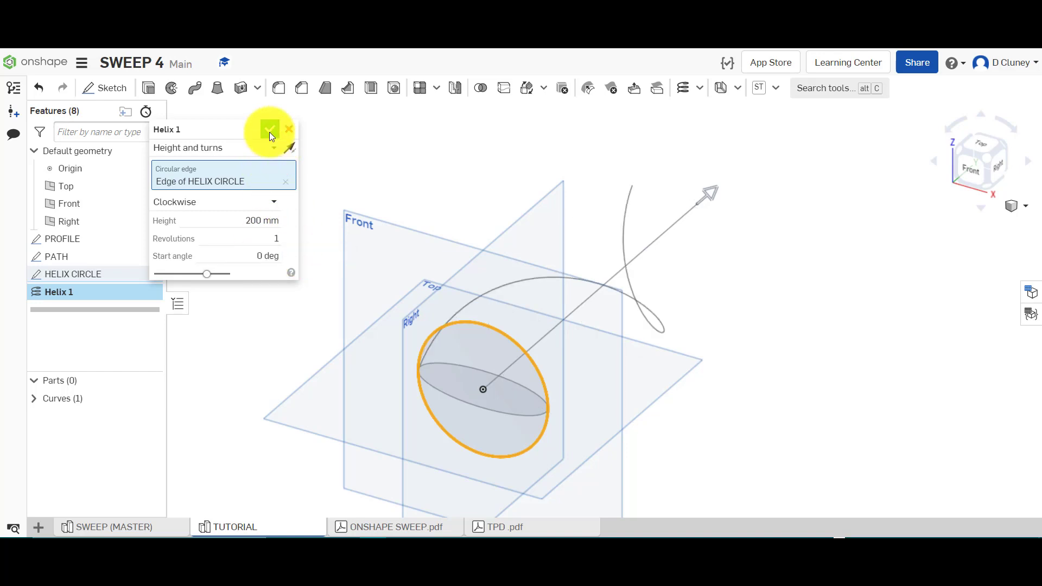
left_click(269, 129)
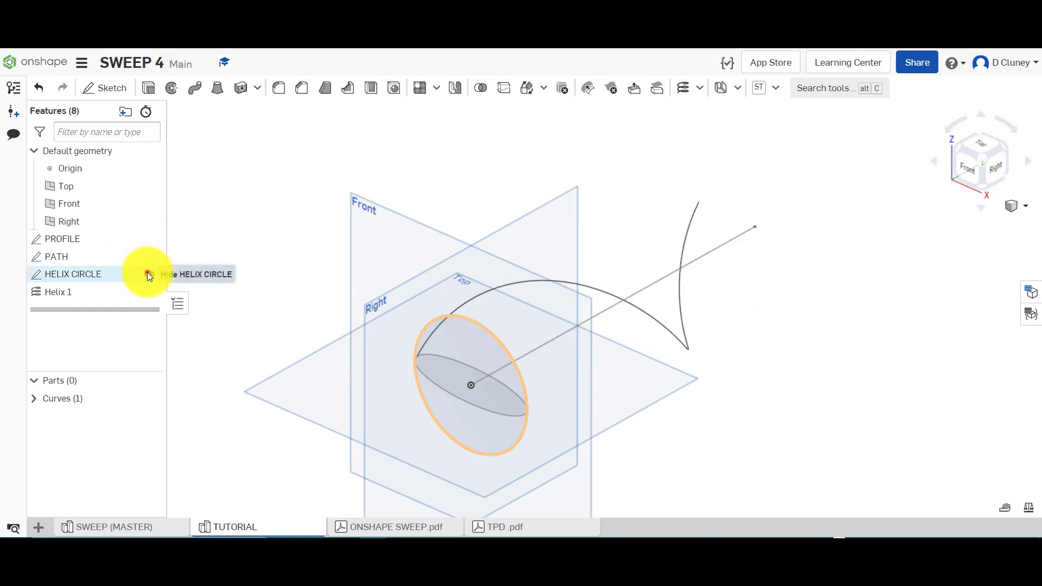
left_click(148, 274)
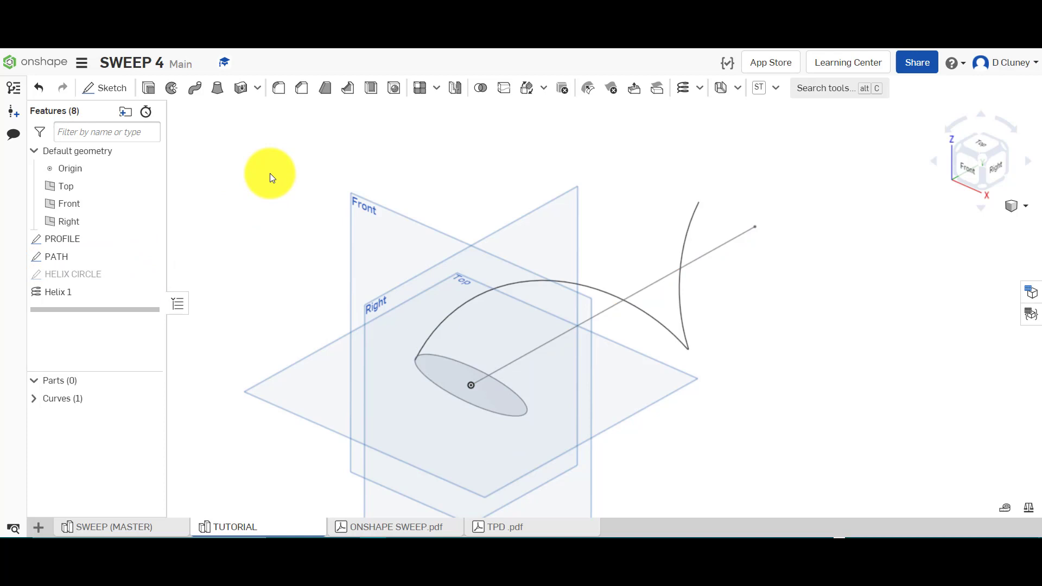
mouse_move(194, 88)
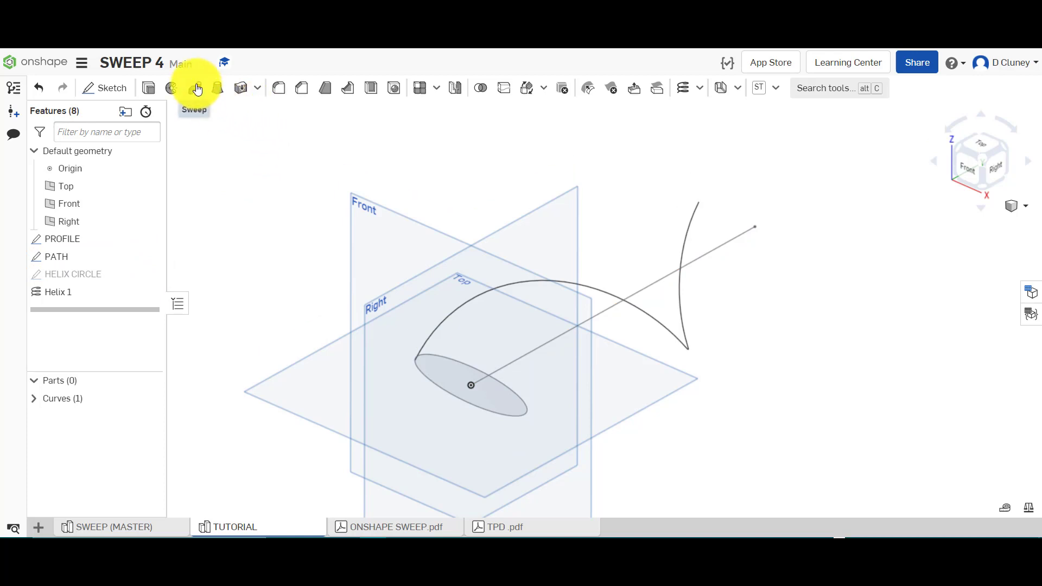
Create Sweep 1 with the PROFILE ellipse as profile and the helix as path
left_click(194, 87)
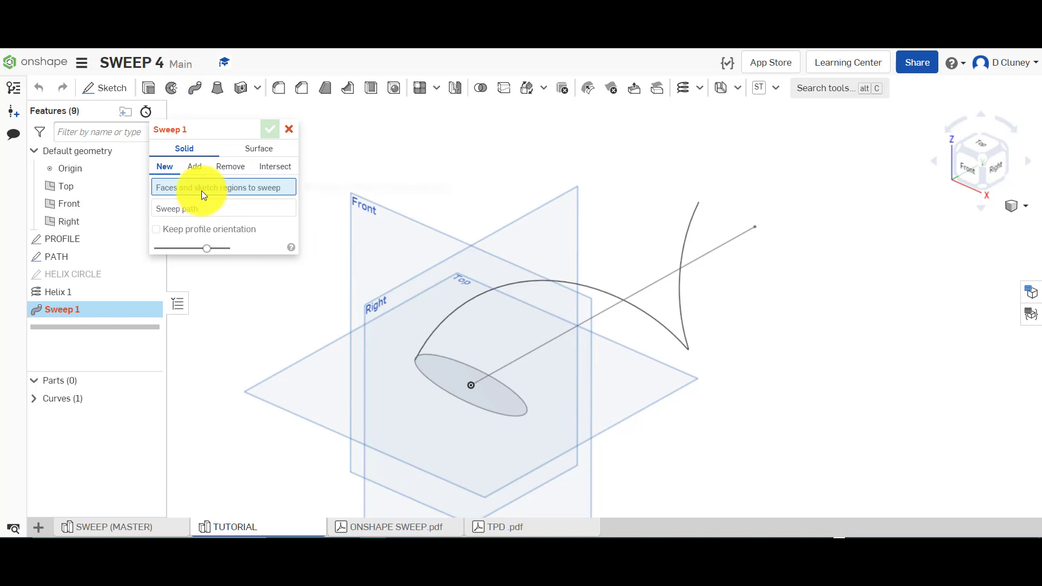
left_click(62, 239)
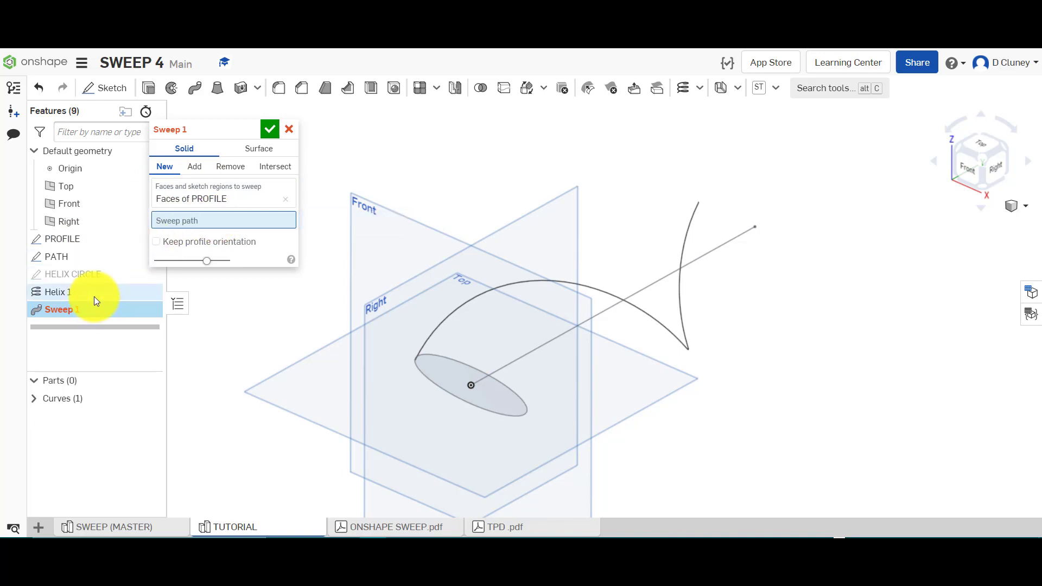
mouse_move(93, 292)
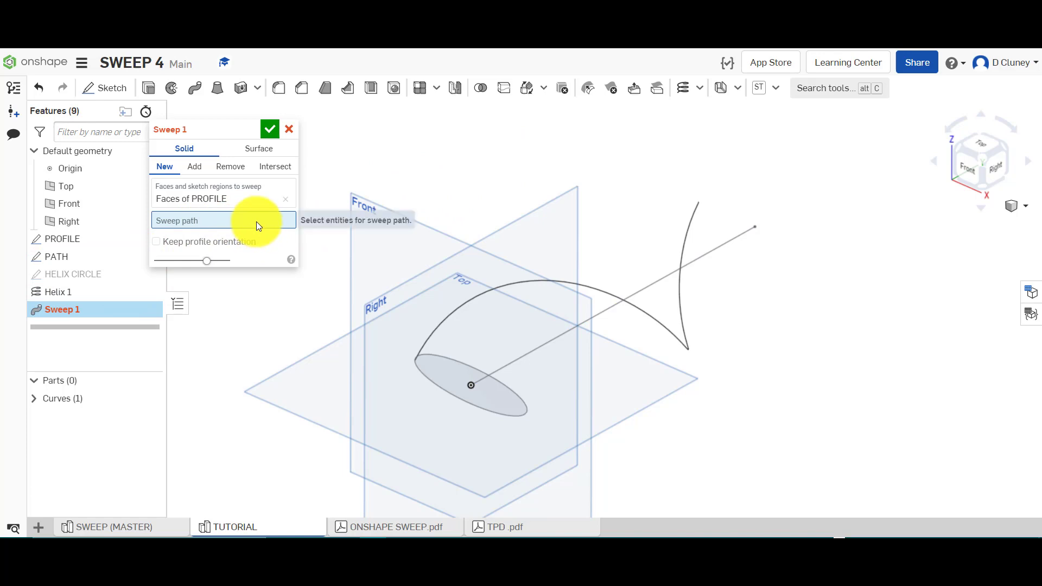
left_click(579, 283)
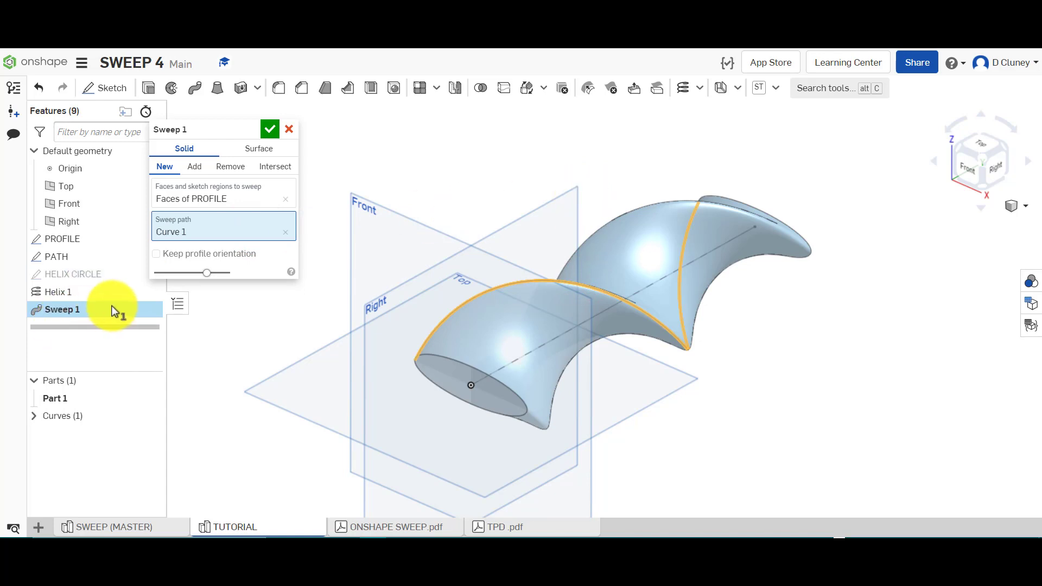
mouse_move(232, 212)
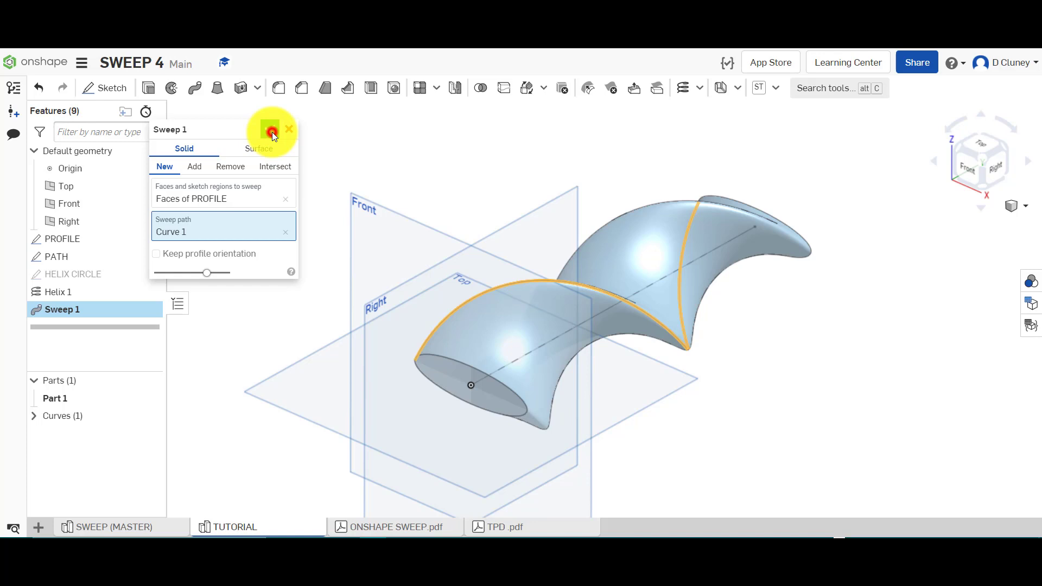
left_click(270, 129)
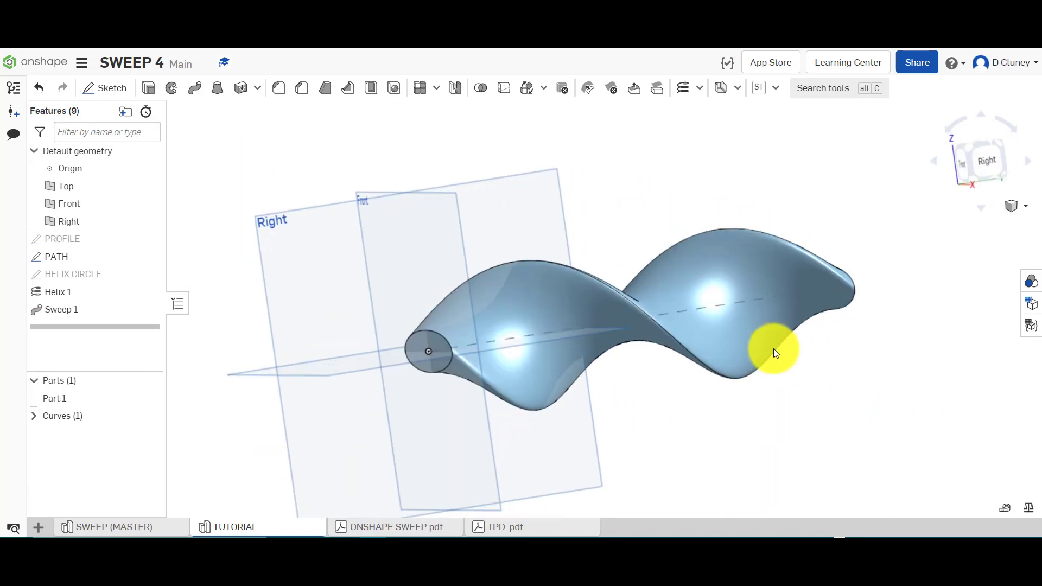
left_click_drag(775, 352, 792, 366)
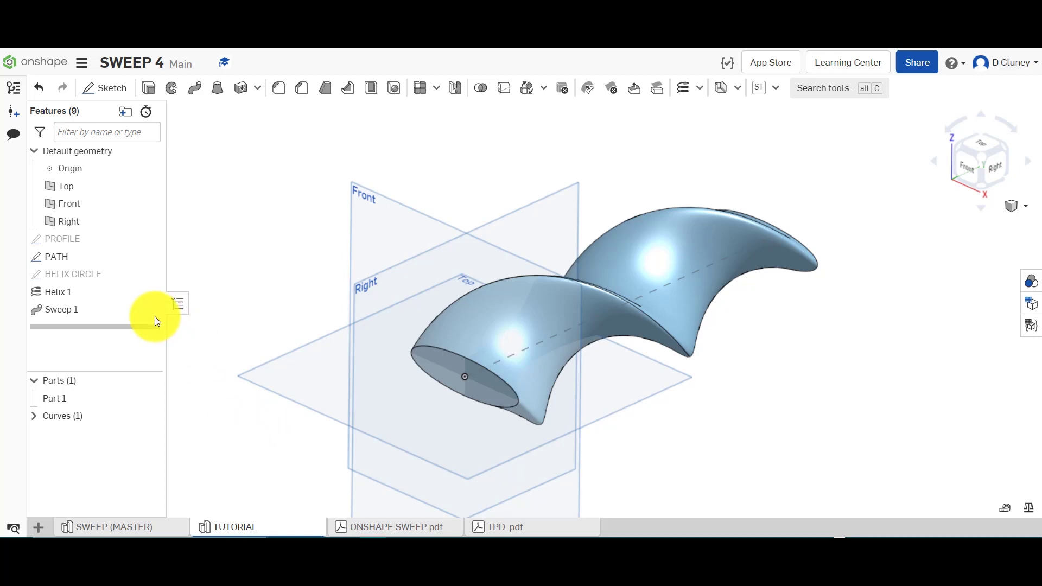
right_click(57, 292)
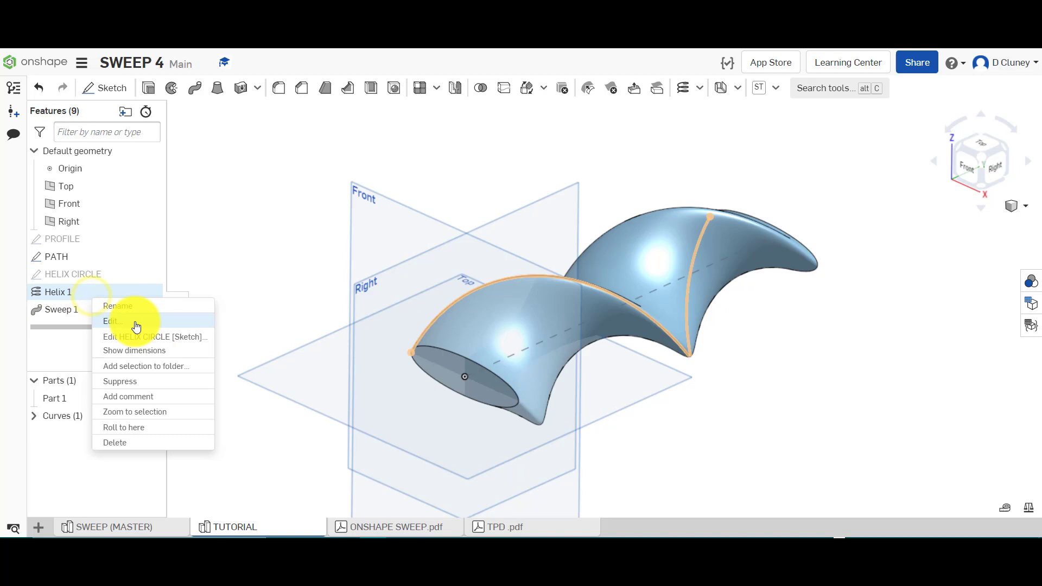
Apply the three-revolution Helix 1 so Sweep 1 rebuilds as a three-turn corkscrew
left_click(110, 322)
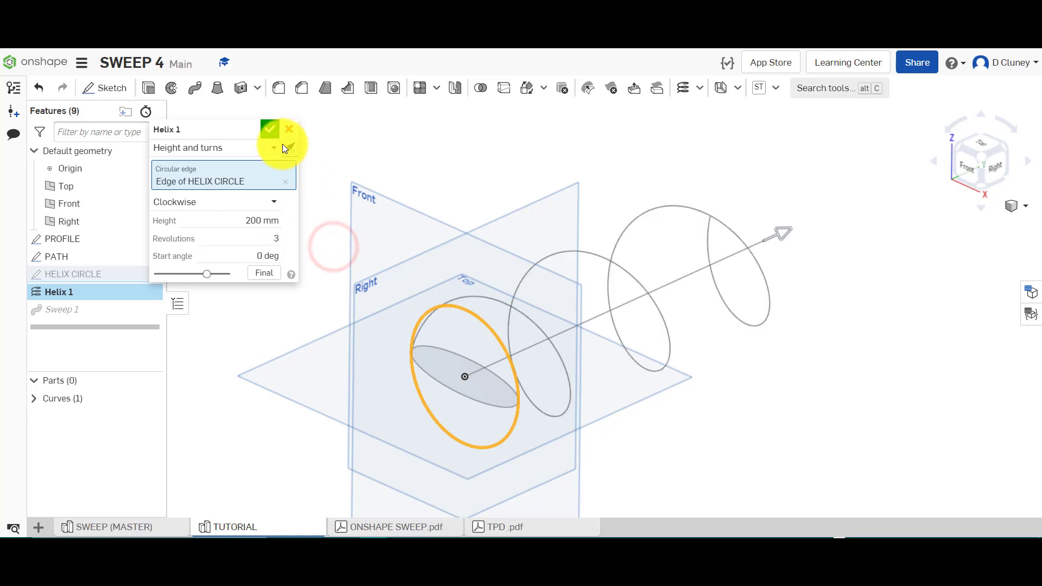
left_click(269, 129)
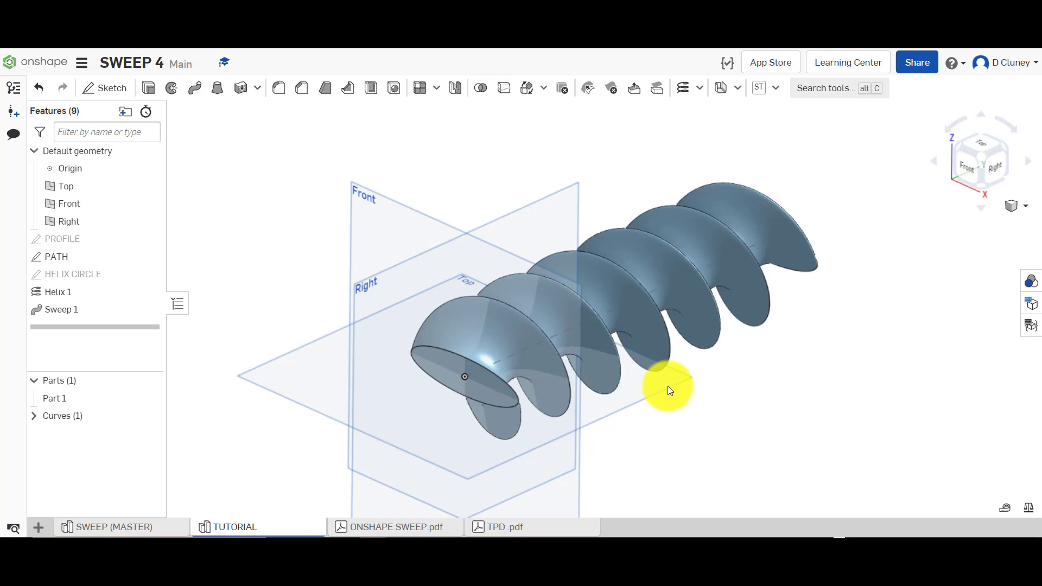
mouse_move(796, 397)
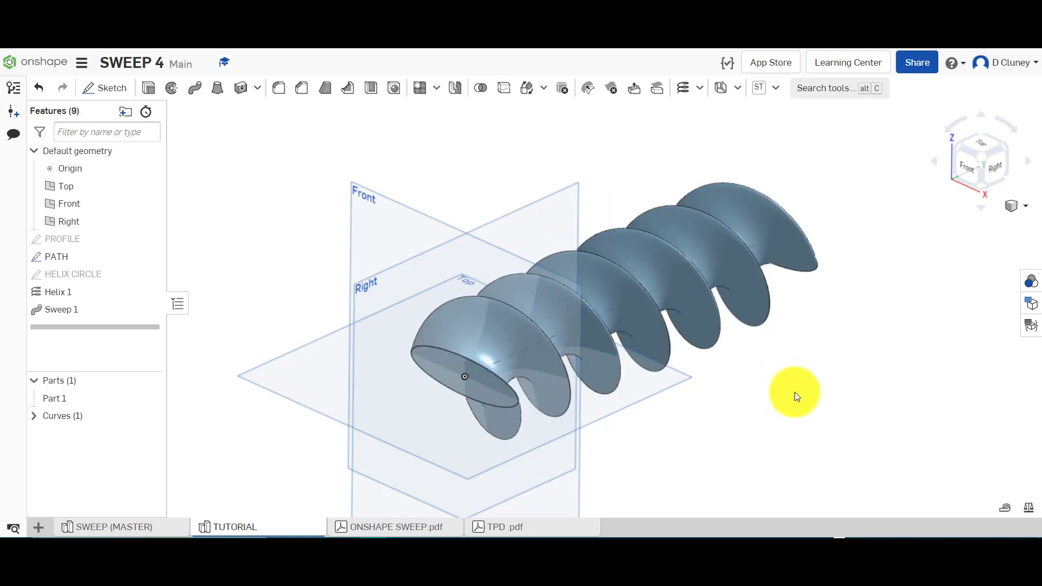
left_click_drag(796, 392, 656, 392)
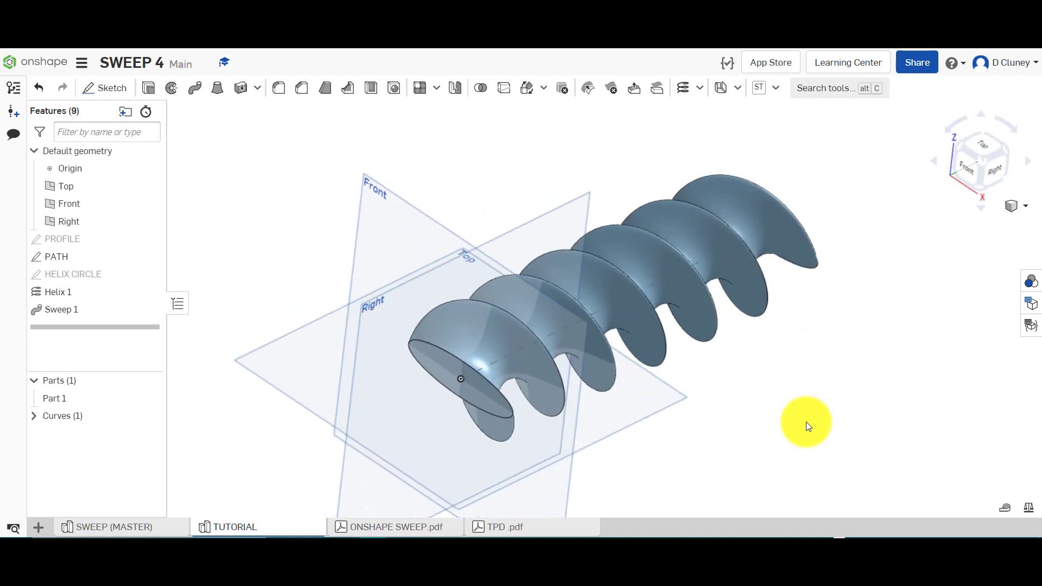
mouse_move(61, 309)
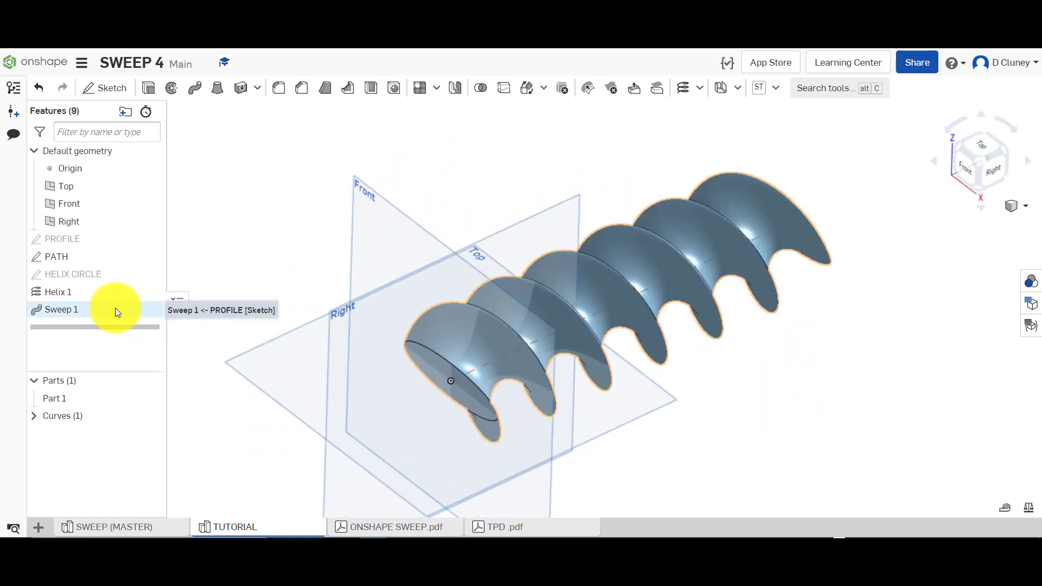
Review Sweep 1's settings without changing them
right_click(61, 310)
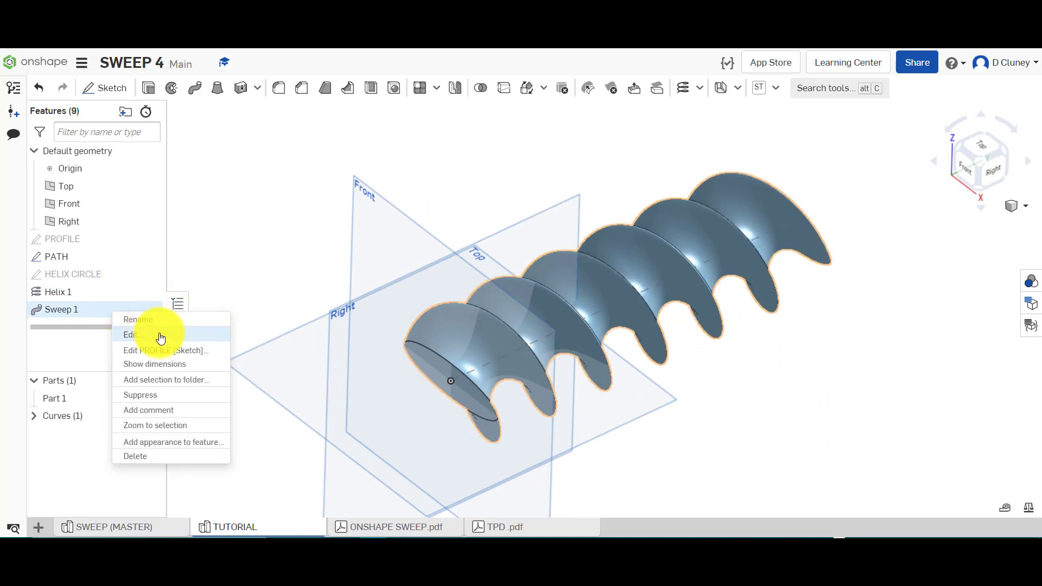
left_click(131, 335)
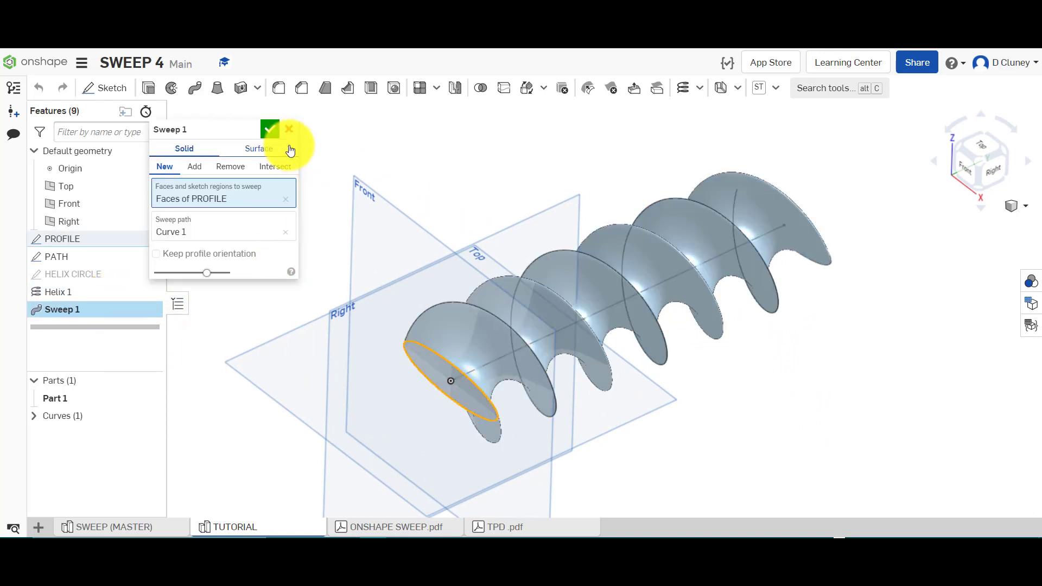
left_click(270, 130)
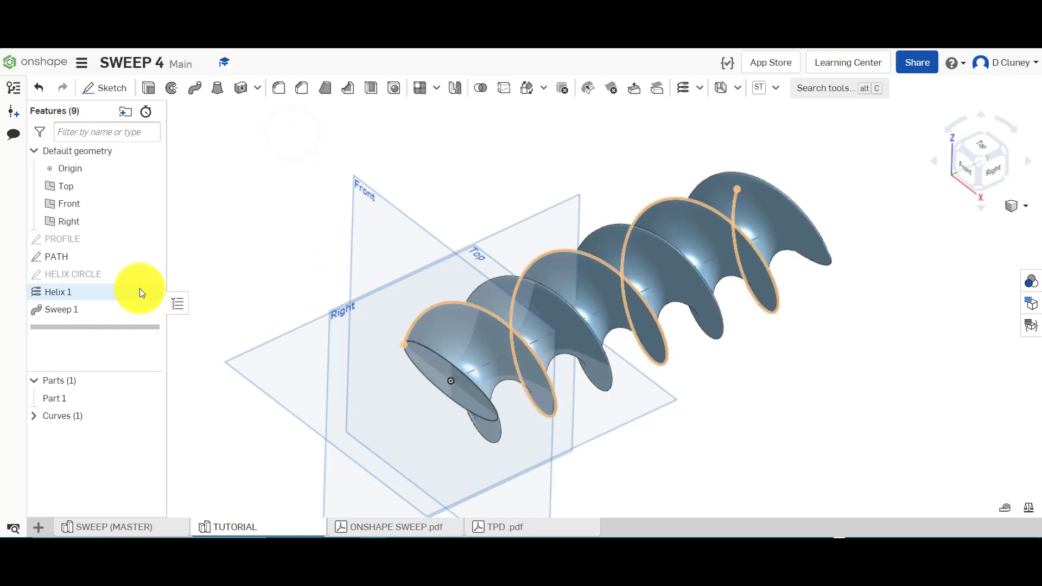
Set Helix 1 back to 1 revolution so the sweep is a single-turn twist
double_click(59, 292)
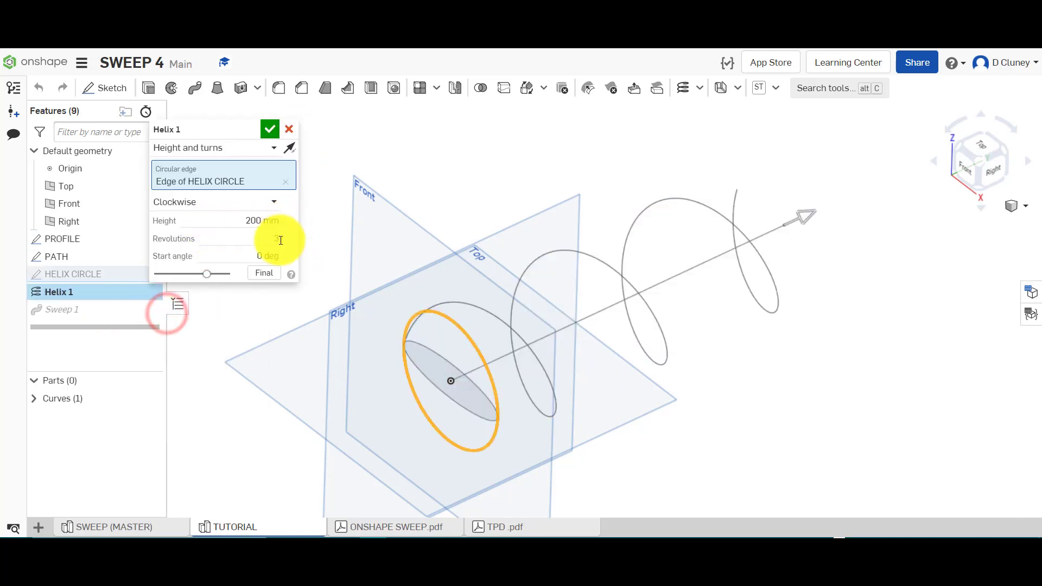
type("1")
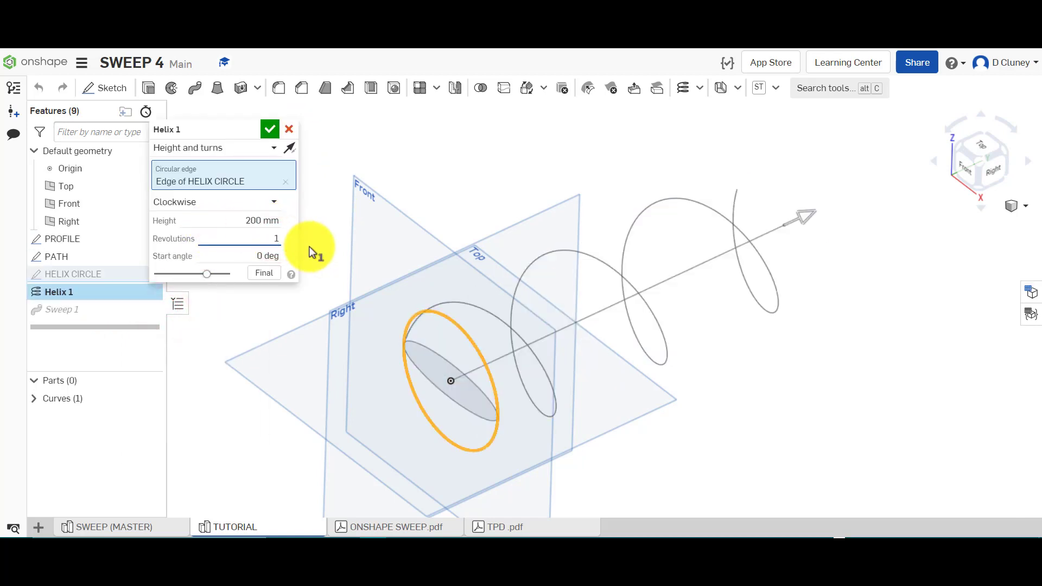
left_click(271, 129)
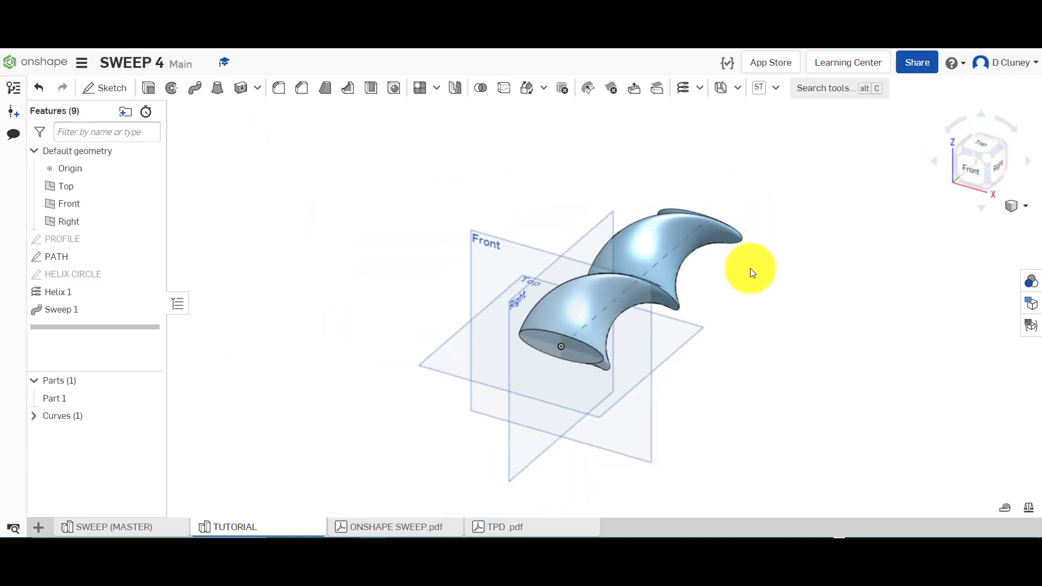
left_click_drag(752, 271, 743, 270)
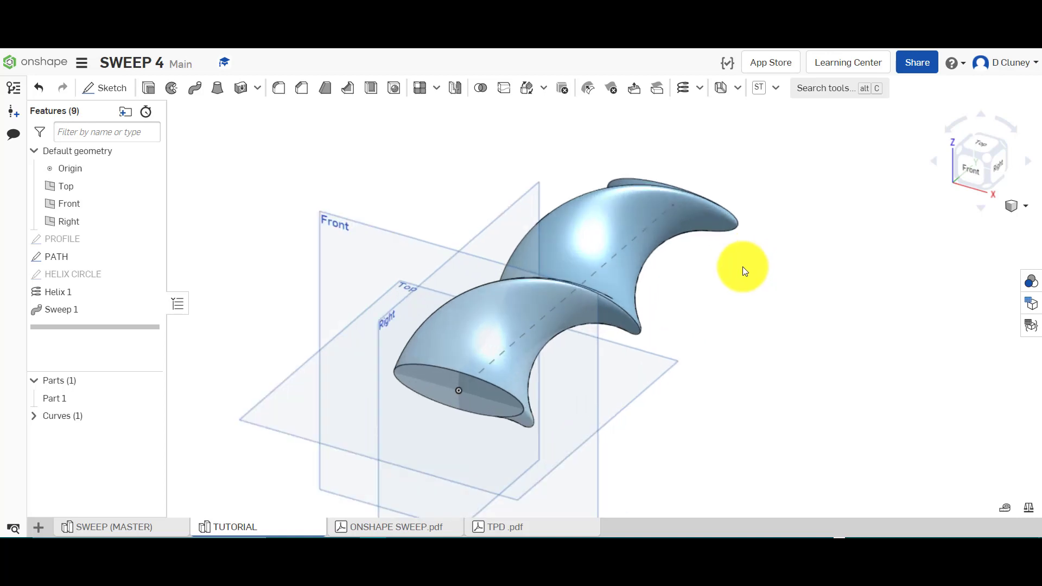
mouse_move(203, 91)
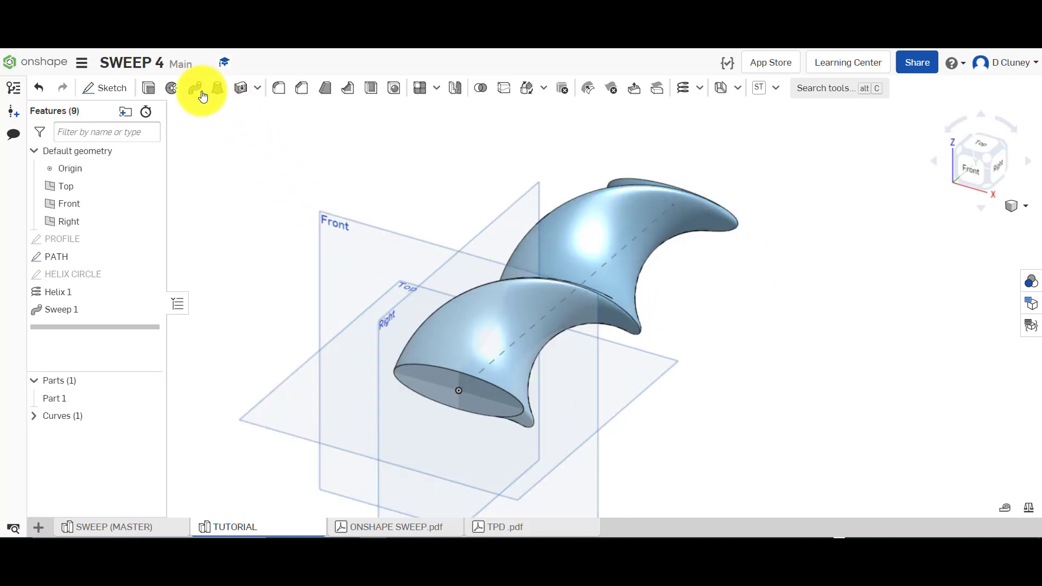
mouse_move(238, 209)
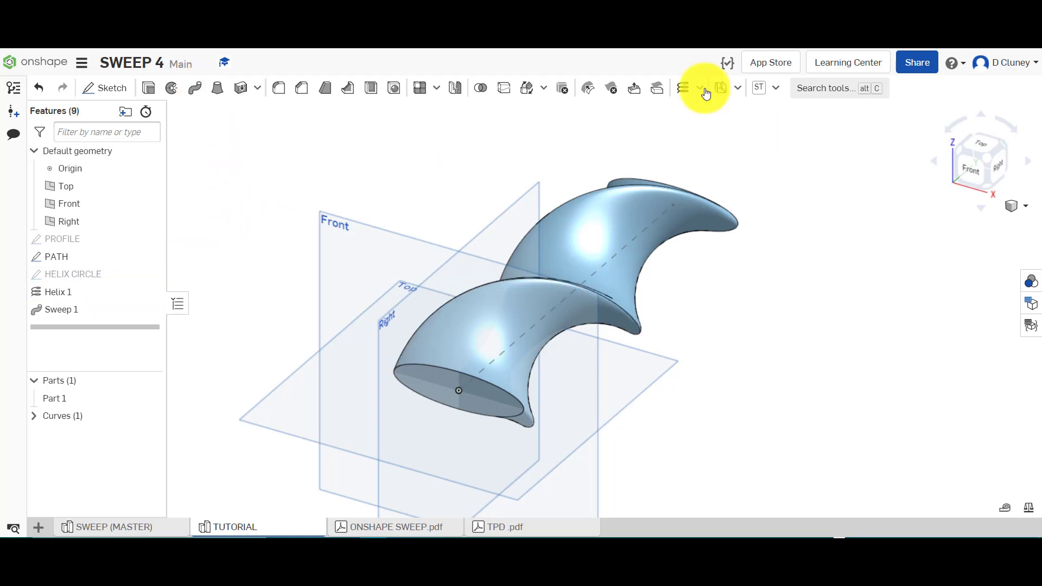
left_click(698, 87)
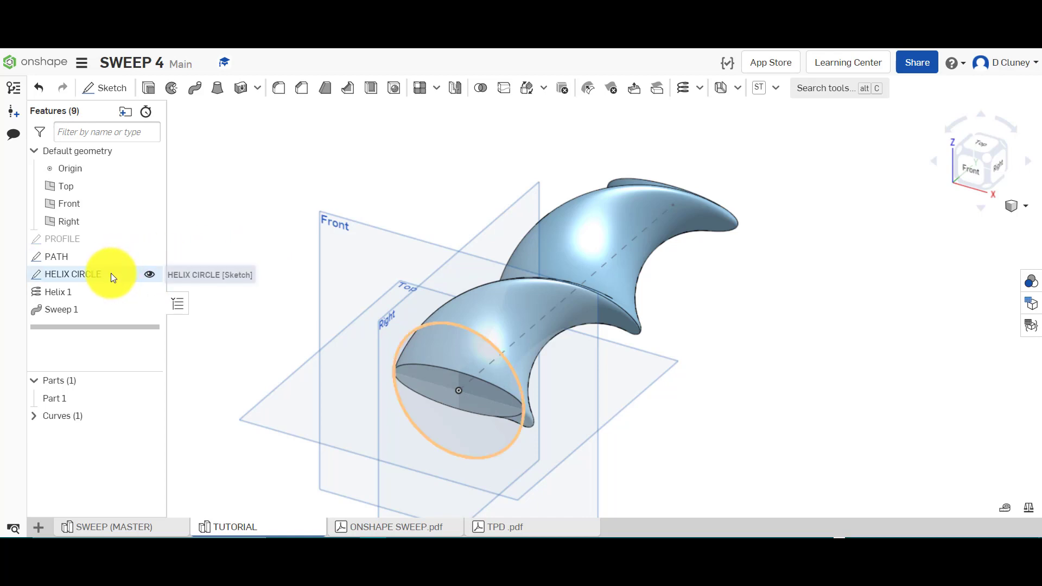
left_click(150, 274)
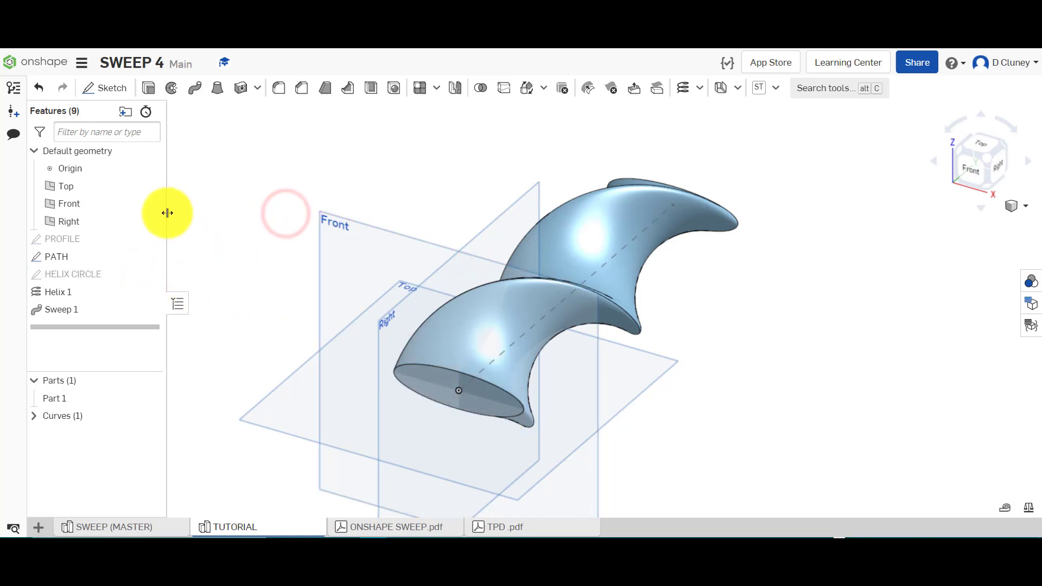
mouse_move(303, 236)
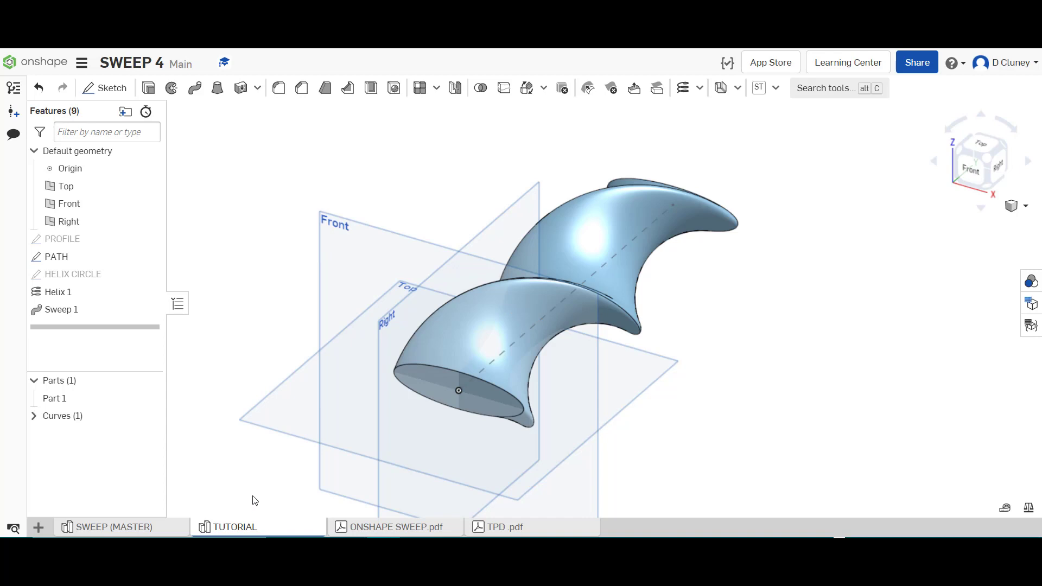
mouse_move(207, 508)
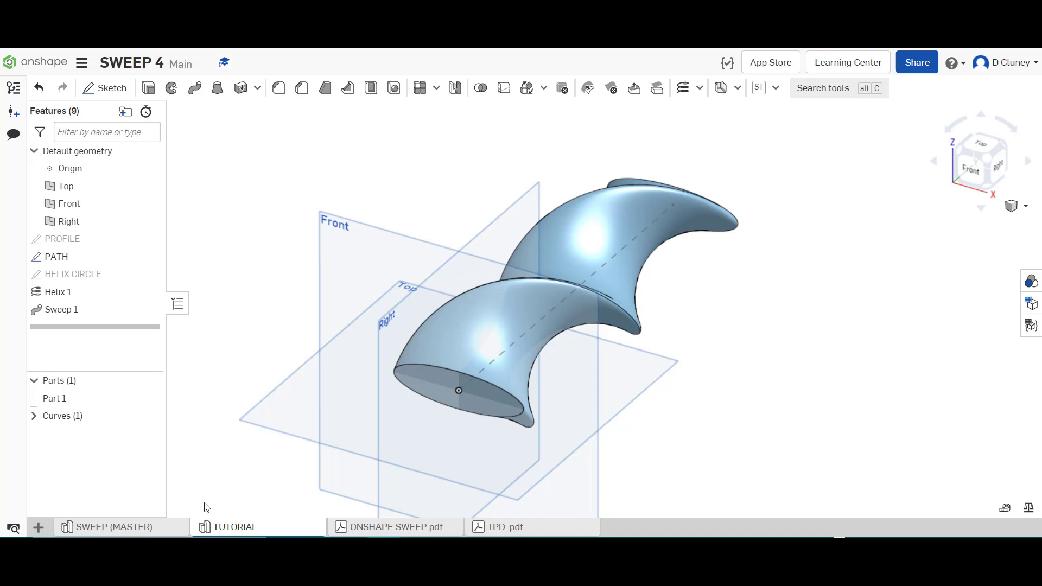
Dismiss the Material dialog and show the SWEEP (MASTER) purple one-turn twisted part
left_click(54, 398)
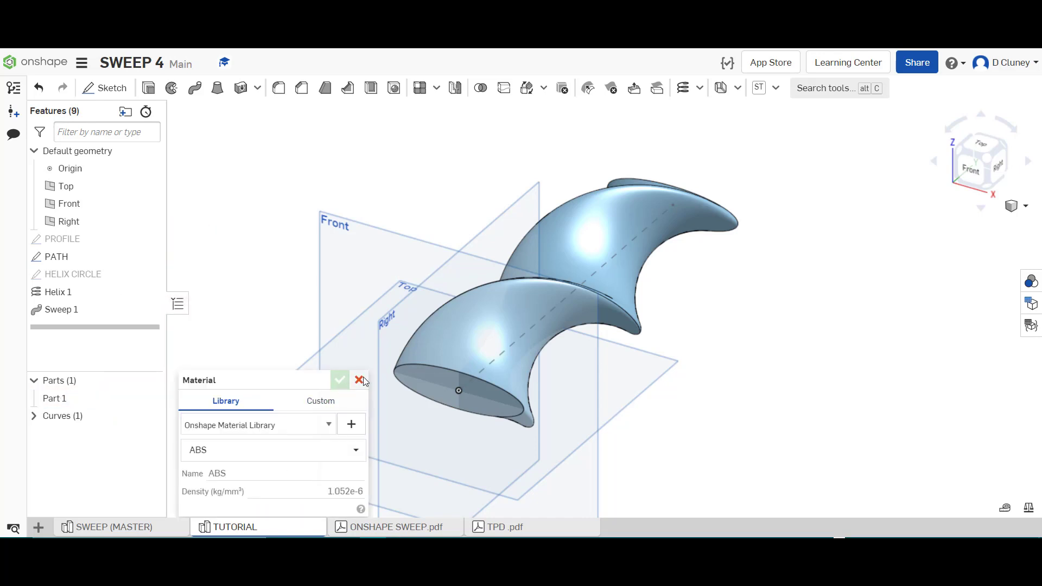
left_click(358, 380)
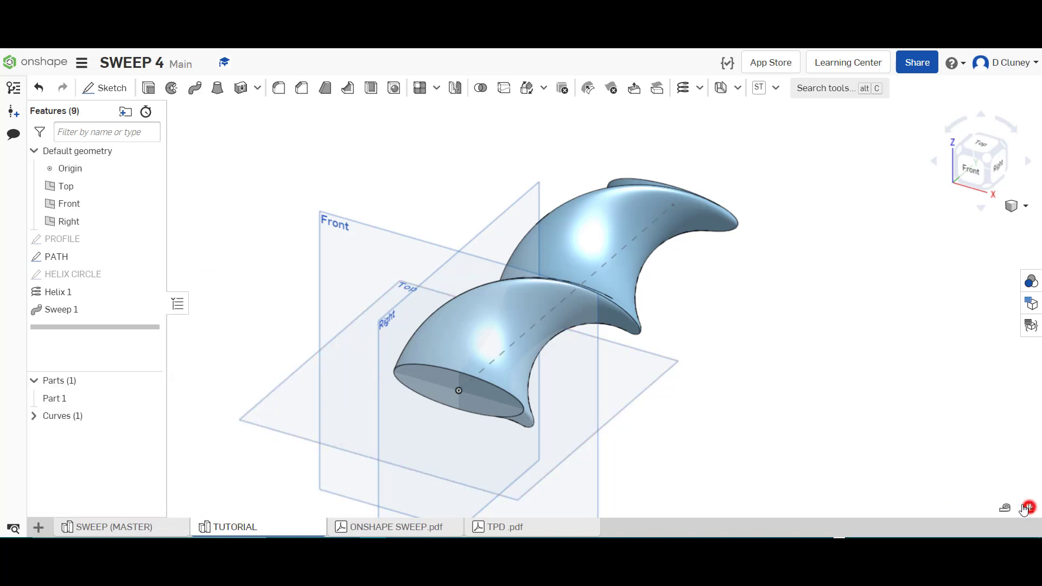
left_click(1026, 509)
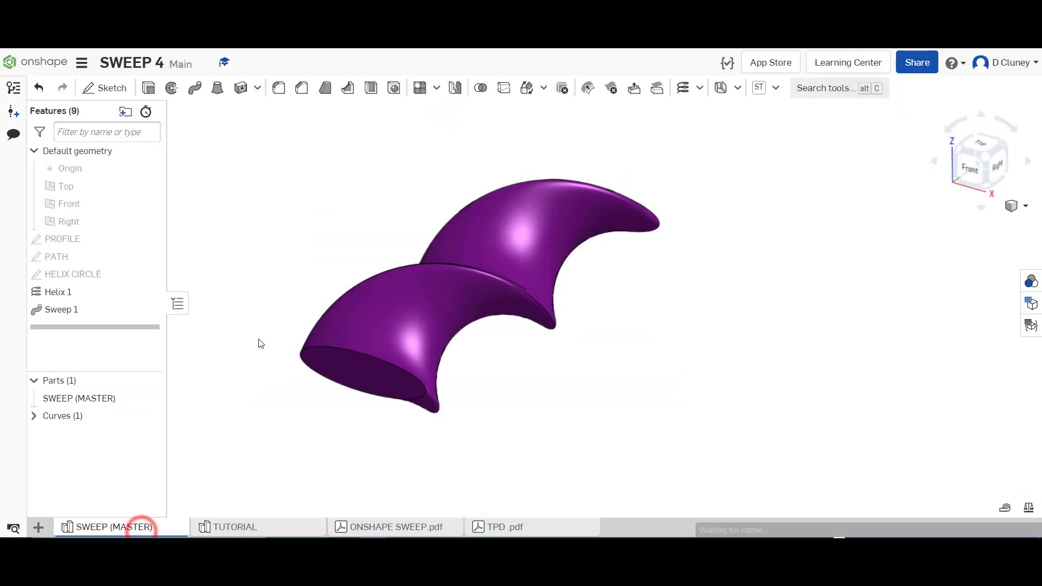
left_click(1028, 509)
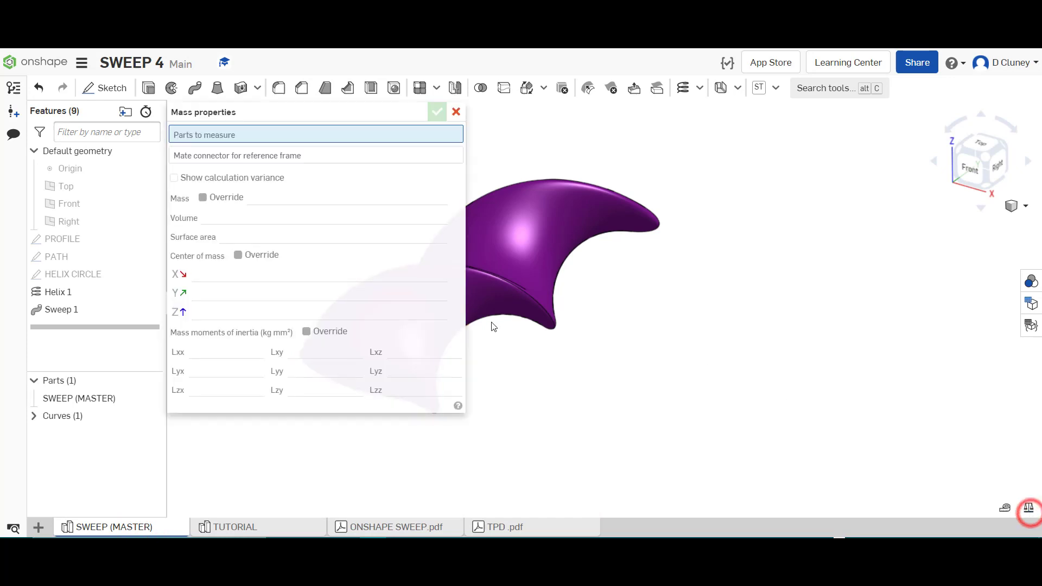
left_click(78, 398)
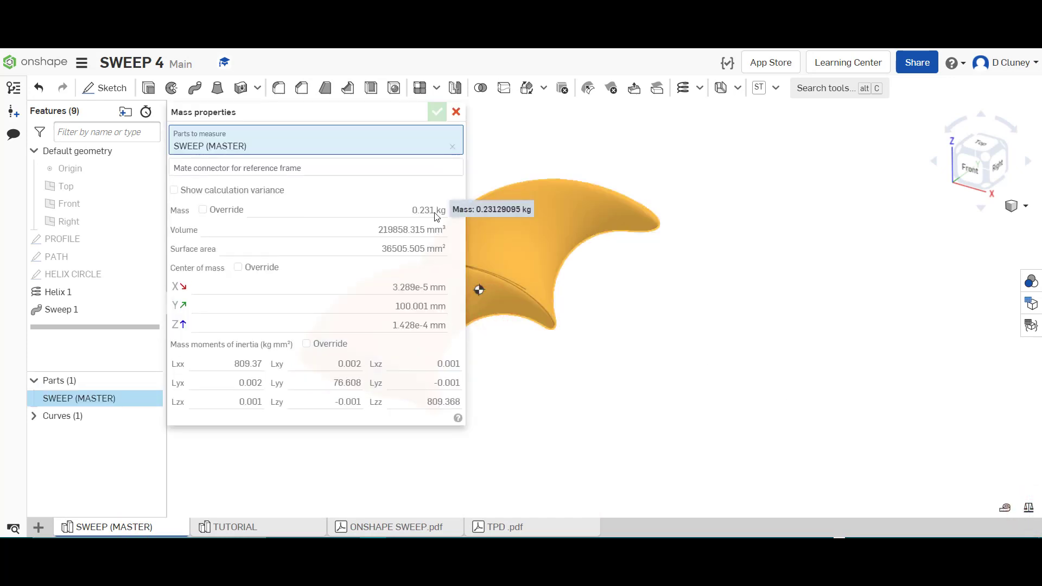
mouse_move(169, 390)
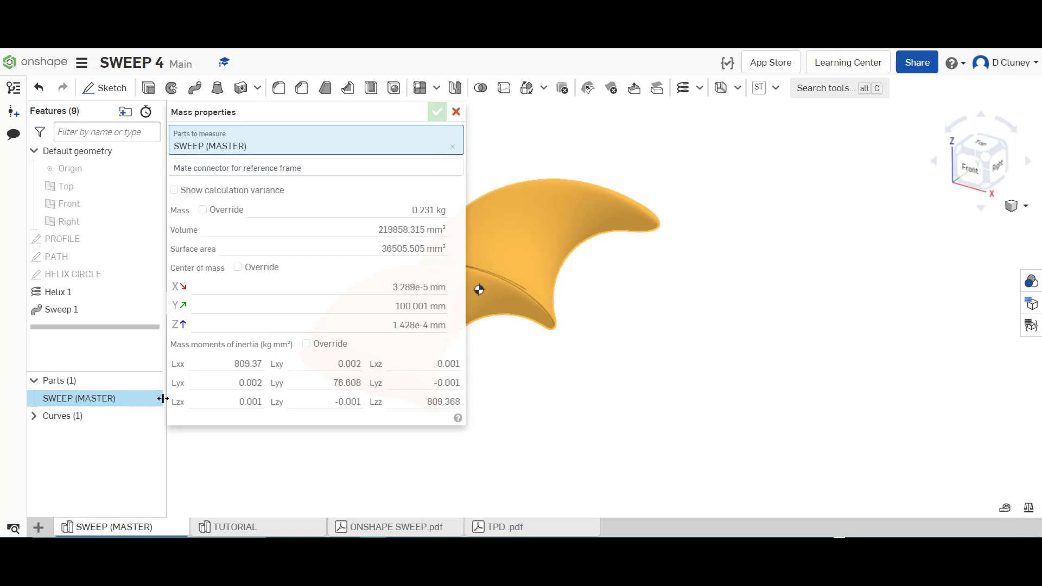
mouse_move(429, 210)
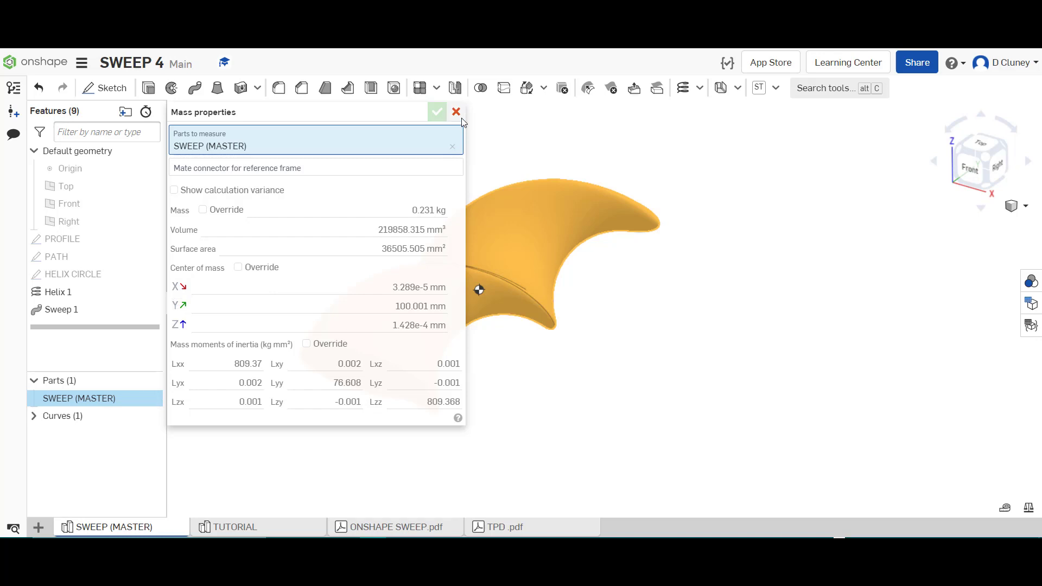
left_click(456, 110)
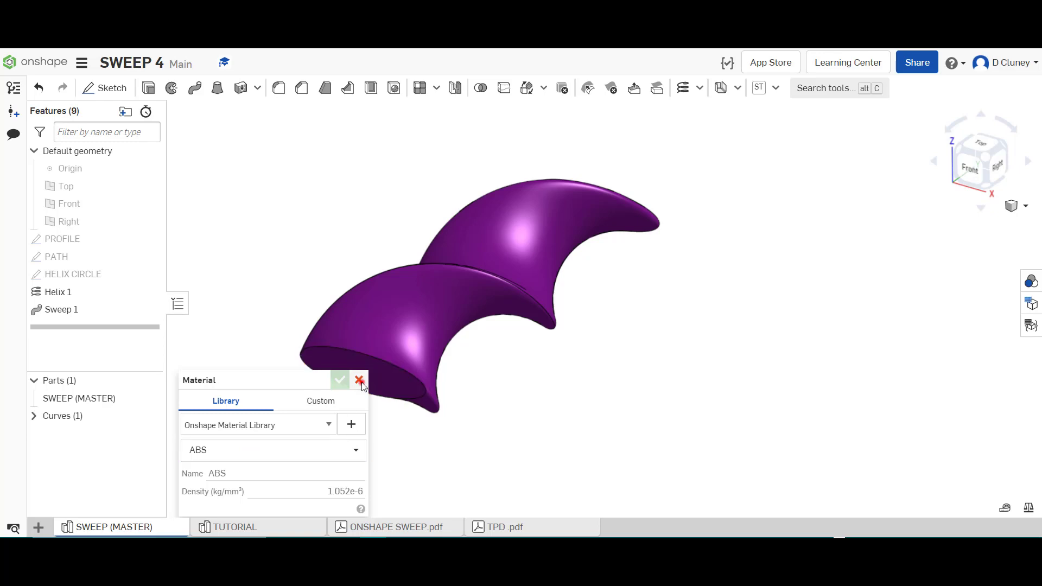
left_click(360, 380)
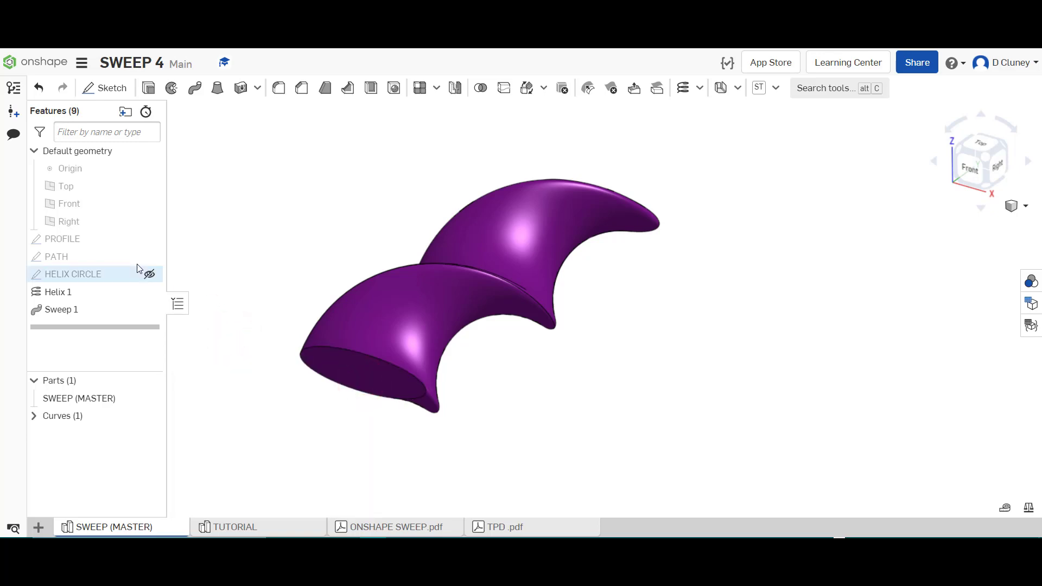